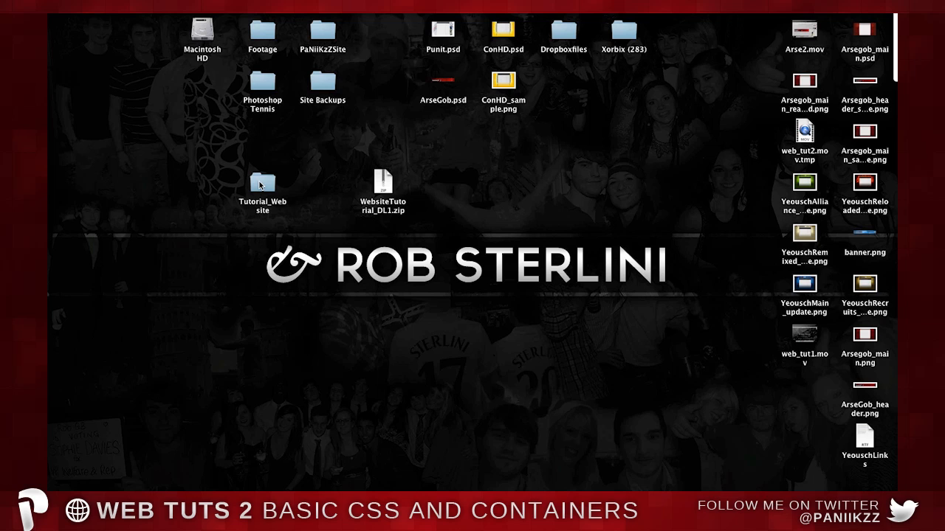
Open the Tutorial_Website folder and open index.html with Adobe Dreamweaver.
{"action": "double_click", "coordinate": [262, 183]}
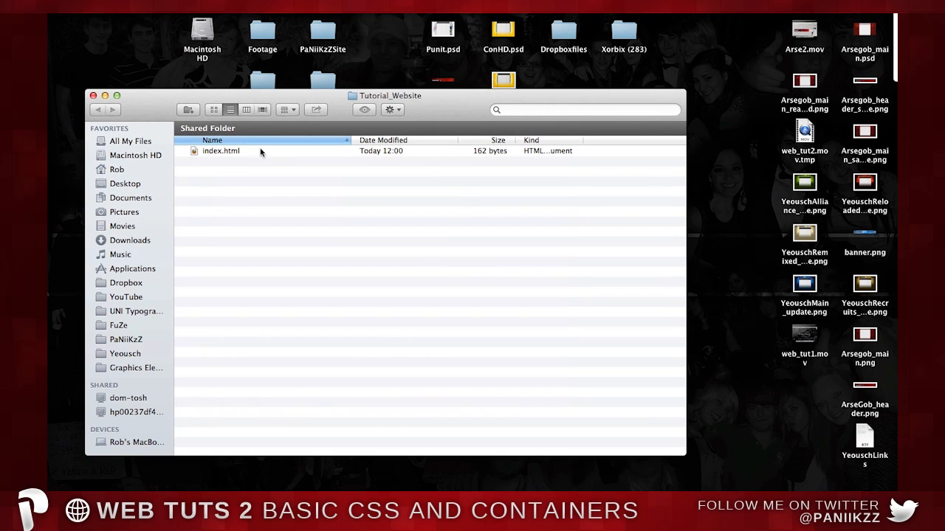
{"action": "right_click", "coordinate": [221, 151]}
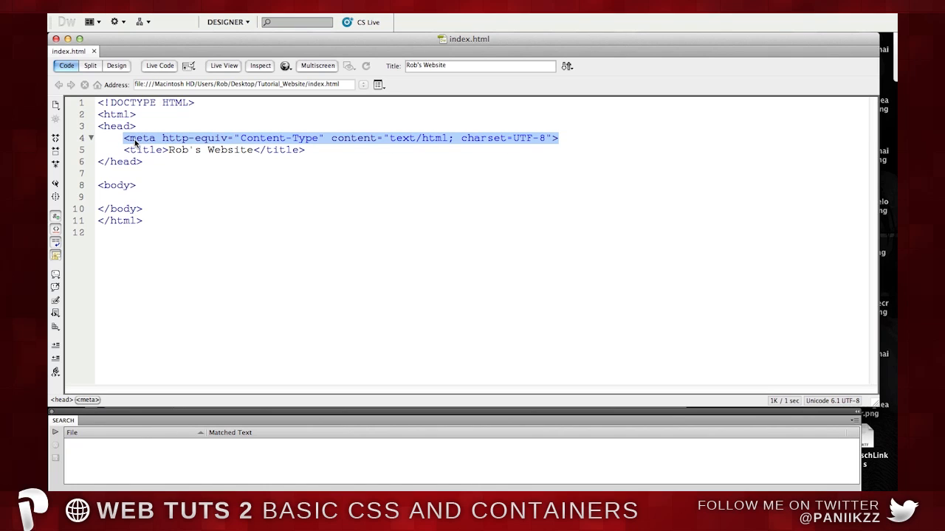
Clear the meta line highlight and add an empty line after the title in the head.
{"action": "left_click", "coordinate": [135, 138]}
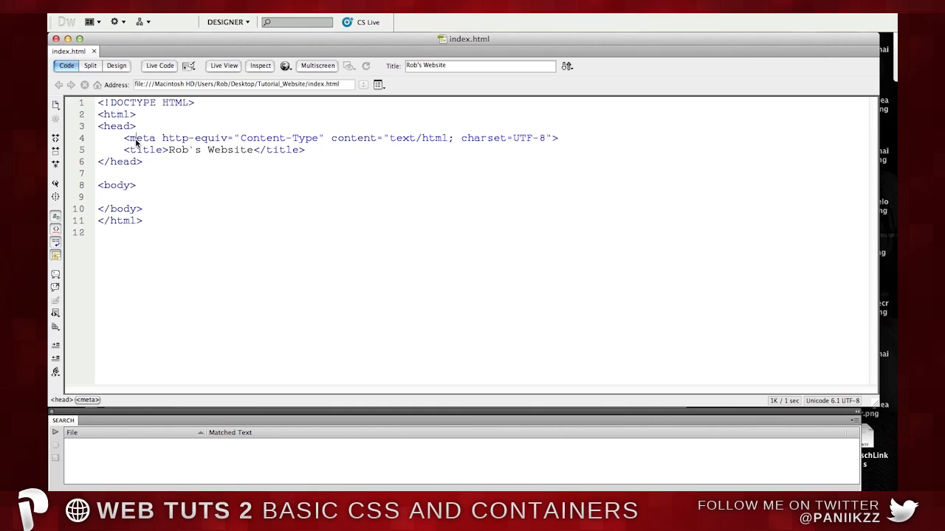
{"action": "mouse_move", "coordinate": [277, 268]}
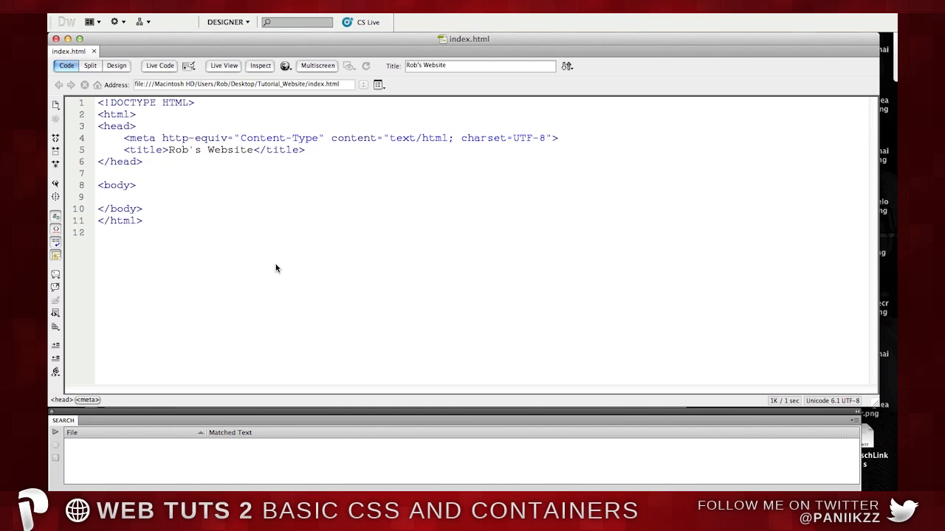
{"action": "mouse_move", "coordinate": [212, 223]}
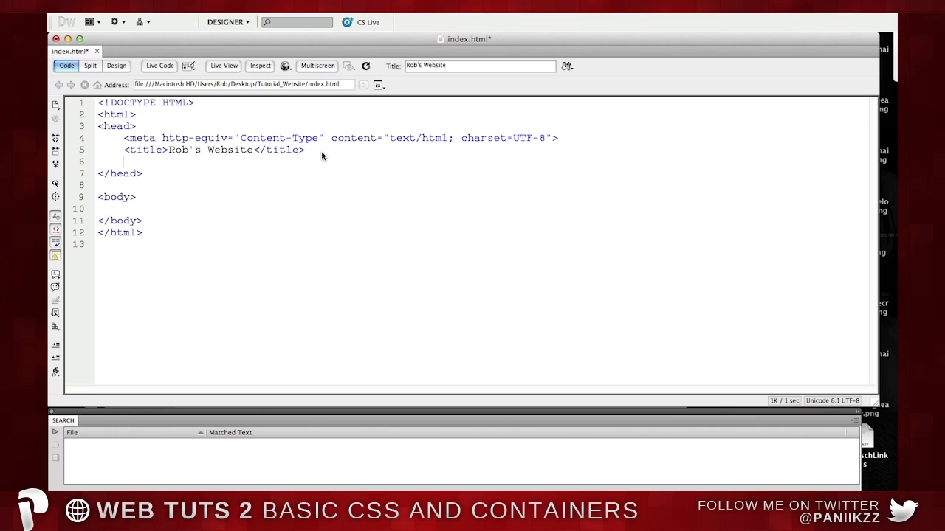
Begin a link element on line 6 with rel="stylesheet" using code hints.
{"action": "type", "text": "<"}
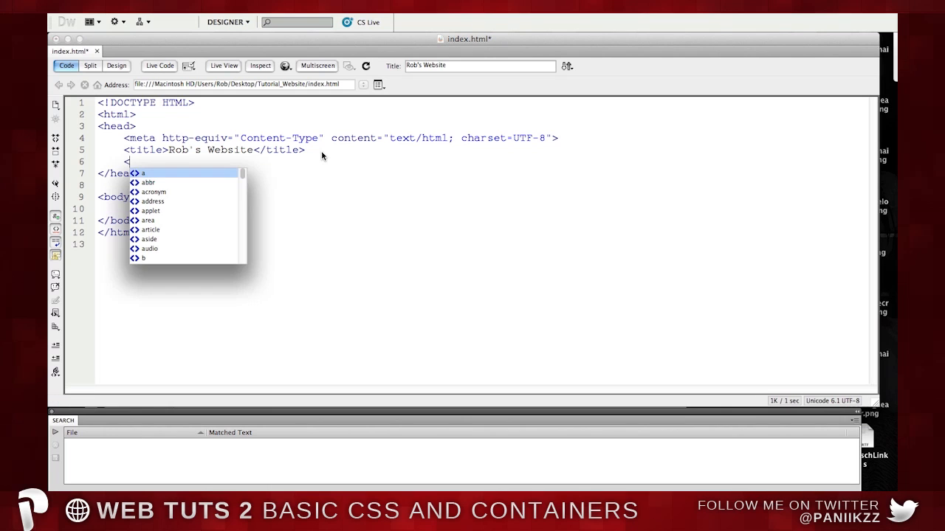
{"action": "type", "text": "link"}
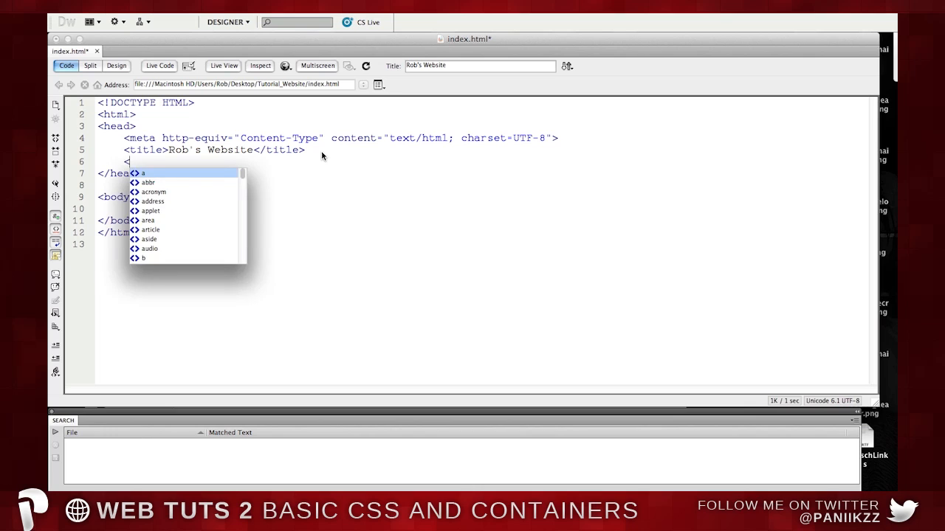
{"action": "type", "text": "link"}
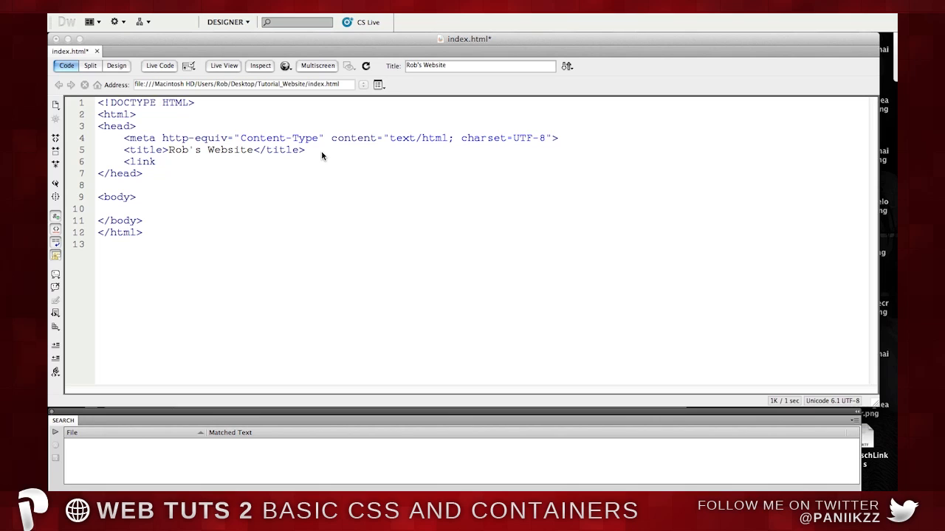
{"action": "left_click", "coordinate": [156, 162]}
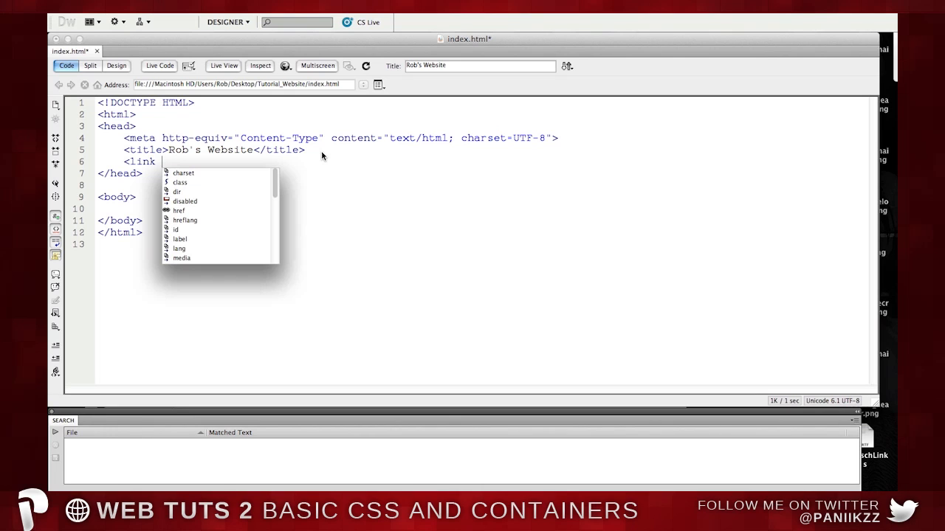
{"action": "type", "text": "rel=\""}
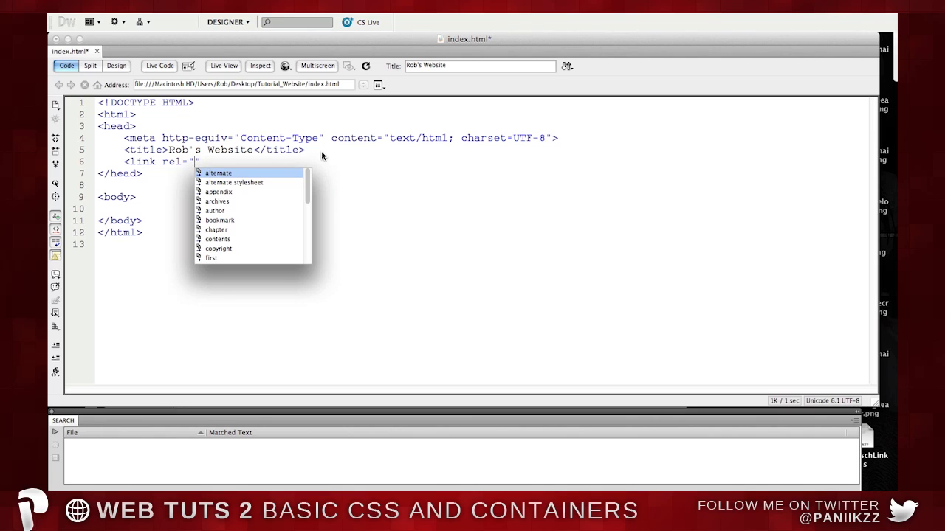
{"action": "type", "text": "stylesh"}
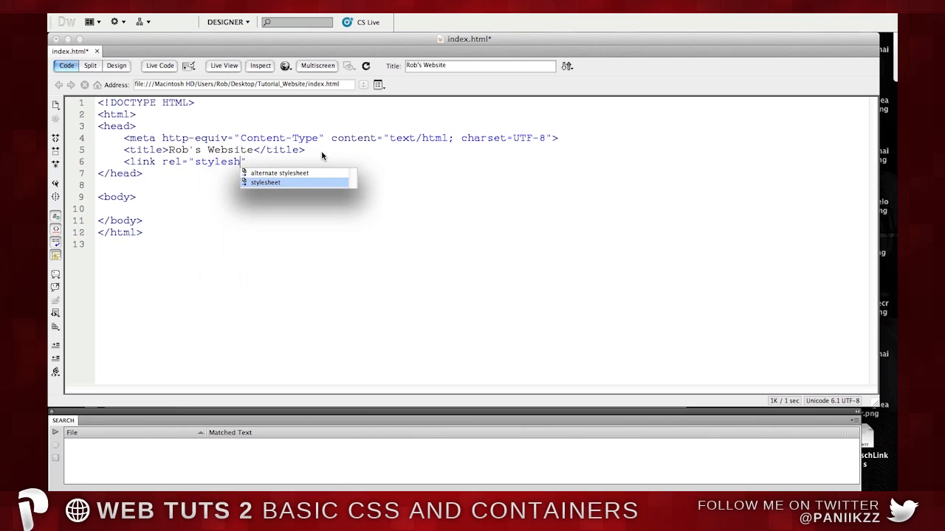
{"action": "left_click", "coordinate": [265, 182]}
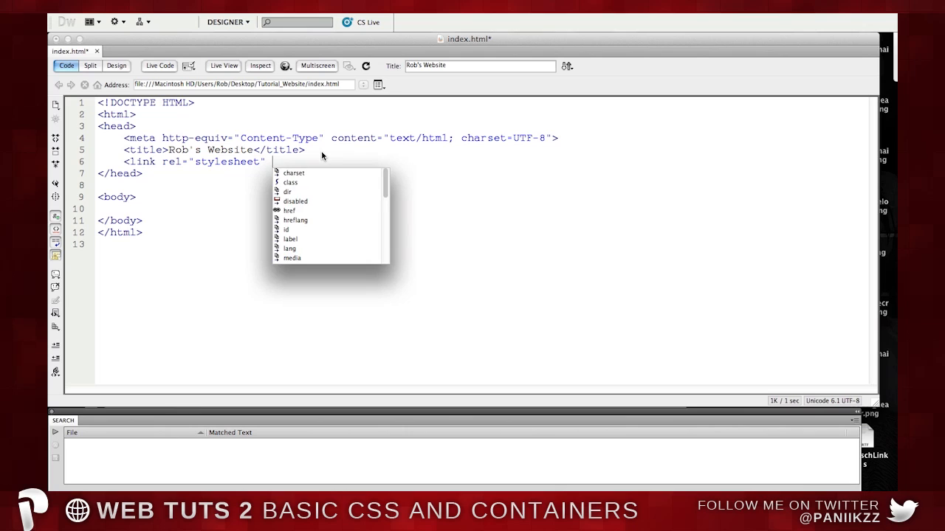
Complete the link with type="text/css" href="style.css", close it, and save index.html.
{"action": "type", "text": "type=\""}
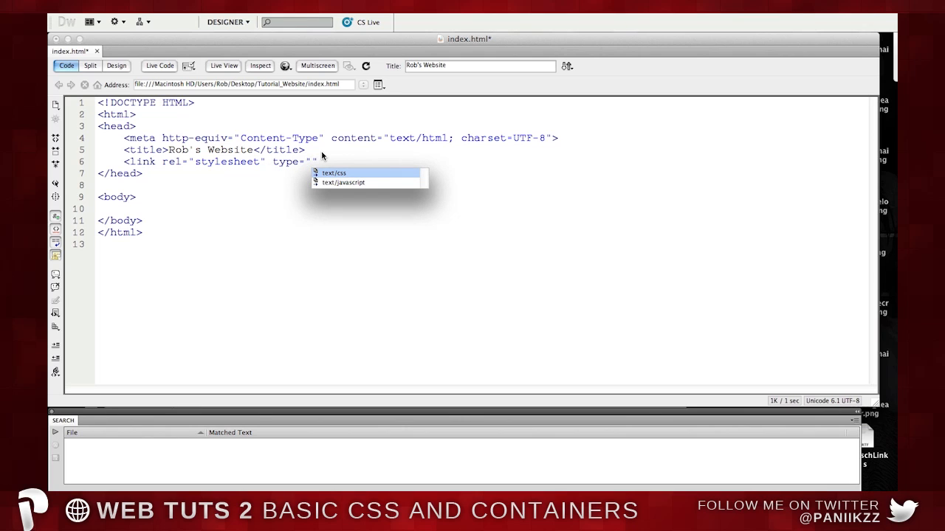
{"action": "type", "text": "text/"}
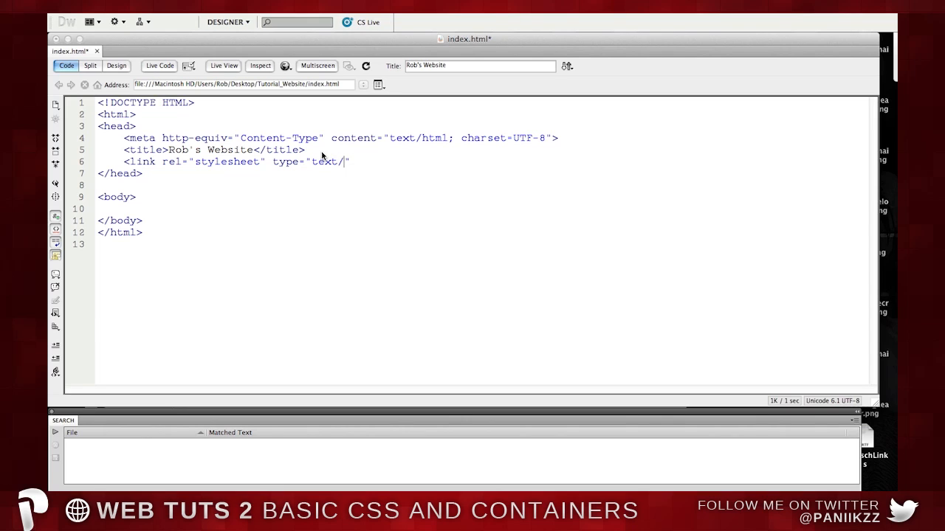
{"action": "type", "text": "css"}
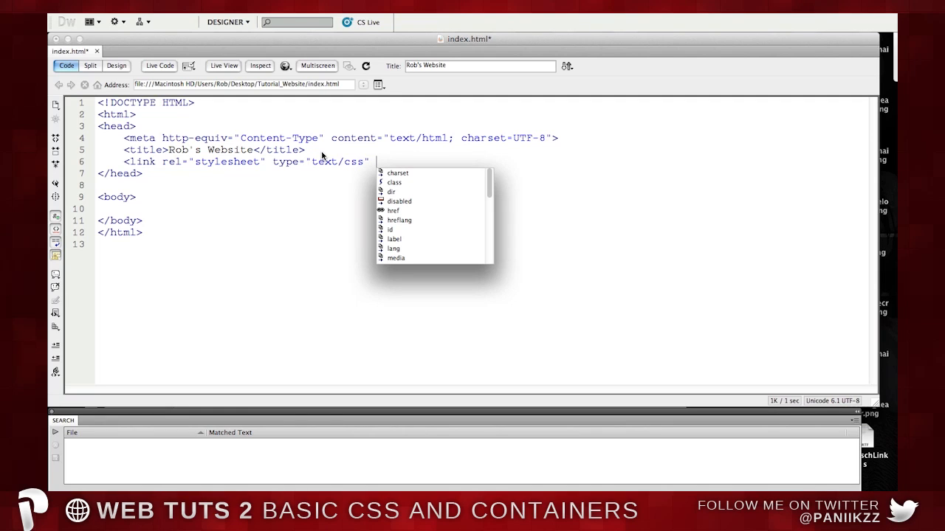
{"action": "type", "text": "h"}
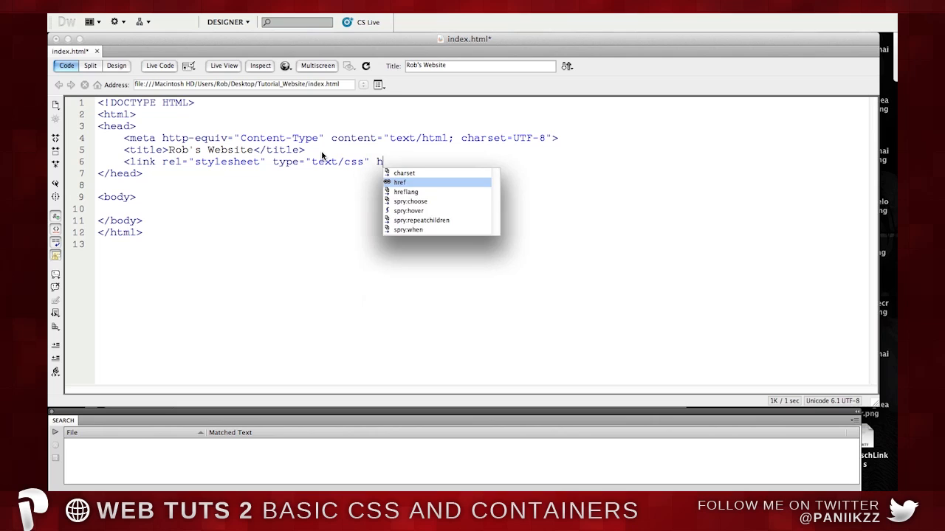
{"action": "type", "text": "red"}
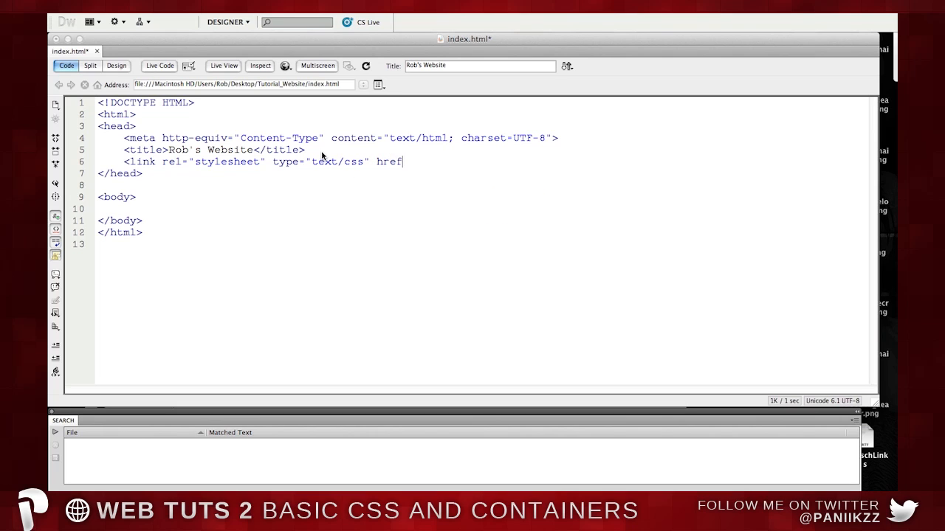
{"action": "type", "text": "=\""}
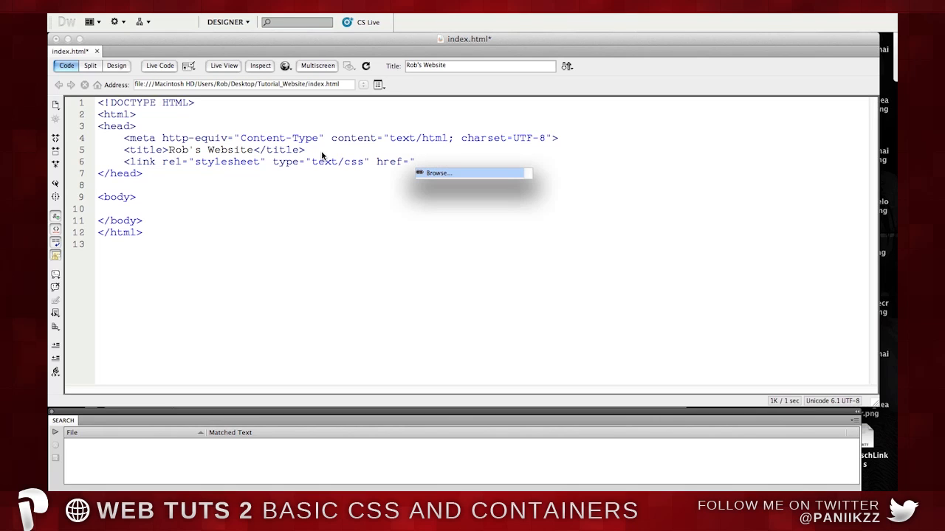
{"action": "type", "text": "s"}
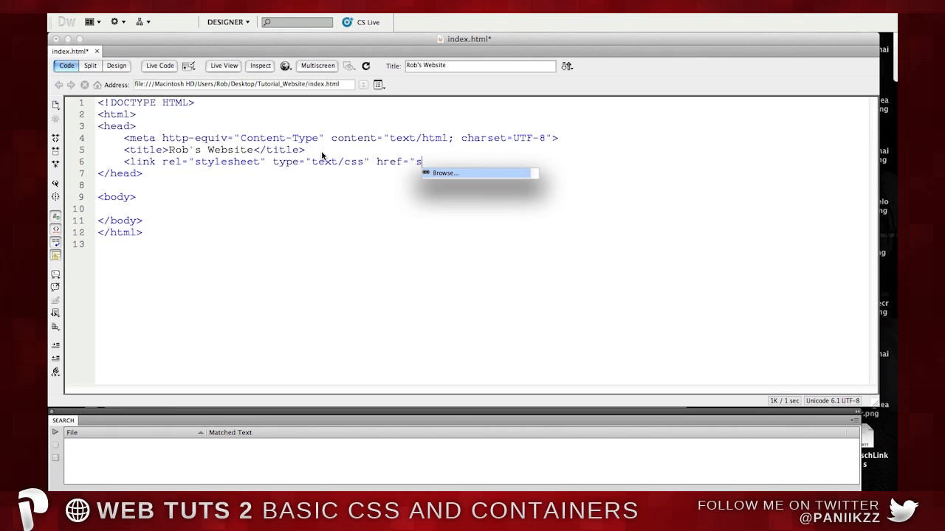
{"action": "type", "text": "tyle.css\""}
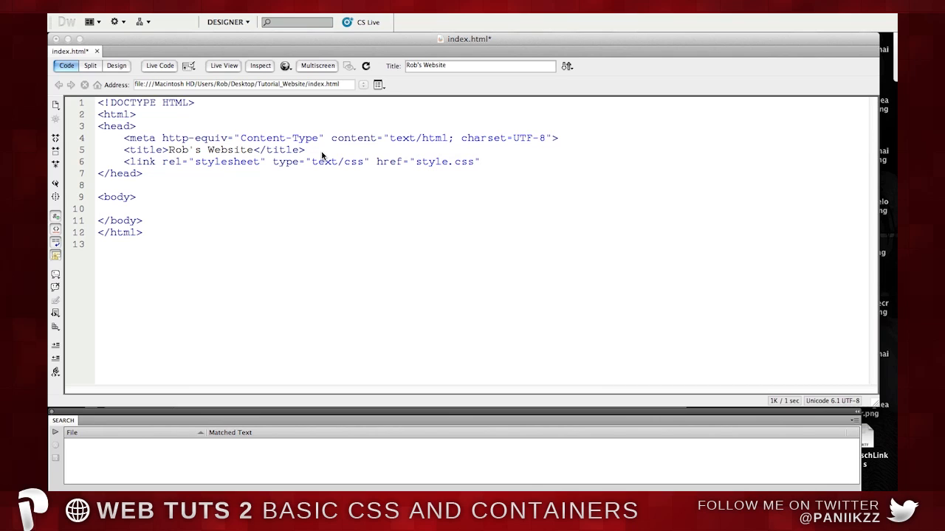
{"action": "type", "text": "/"}
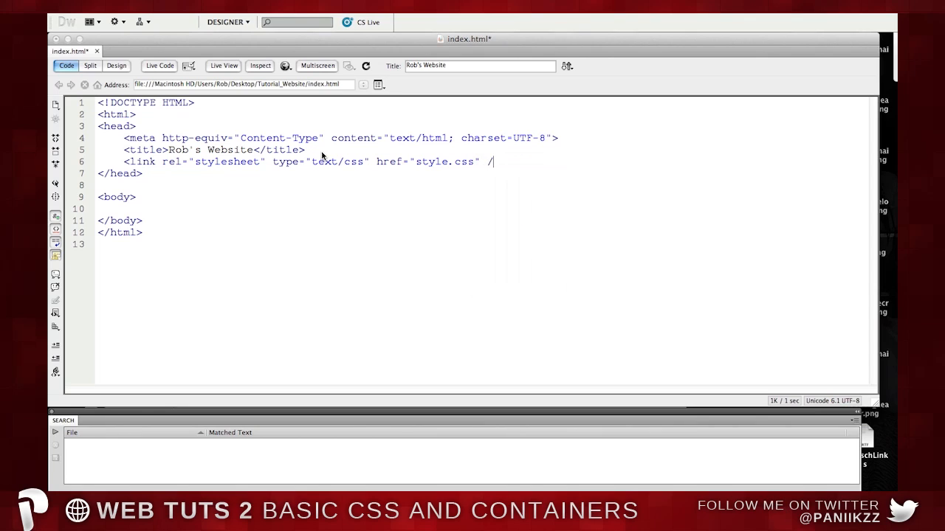
{"action": "type", "text": ">"}
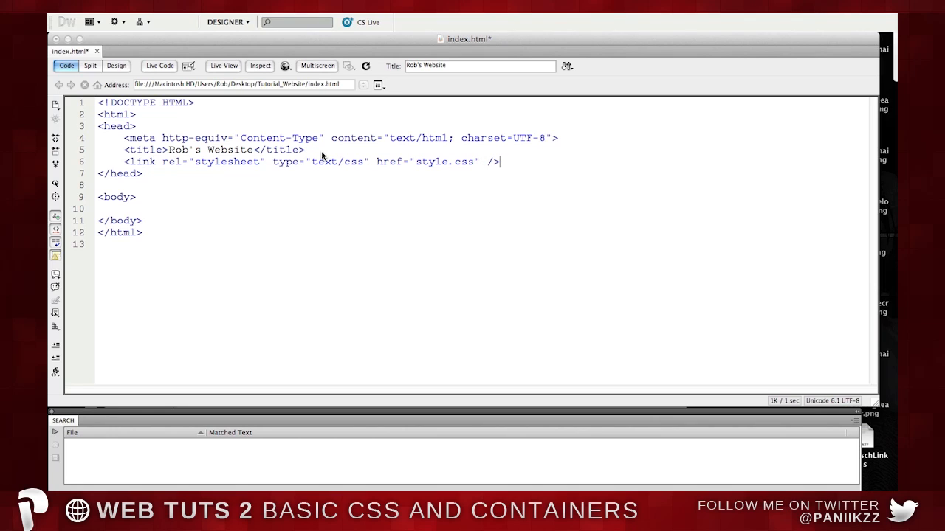
{"action": "key", "text": "cmd+s"}
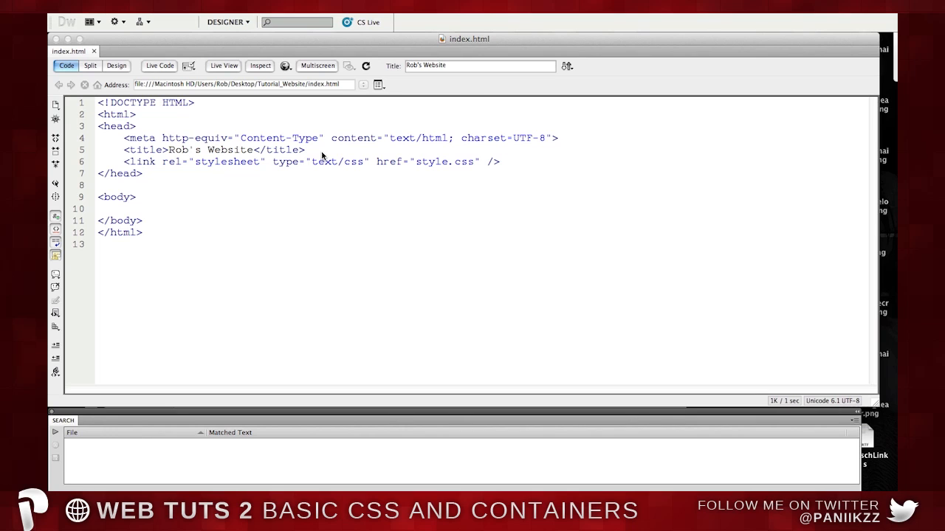
{"action": "mouse_move", "coordinate": [203, 59]}
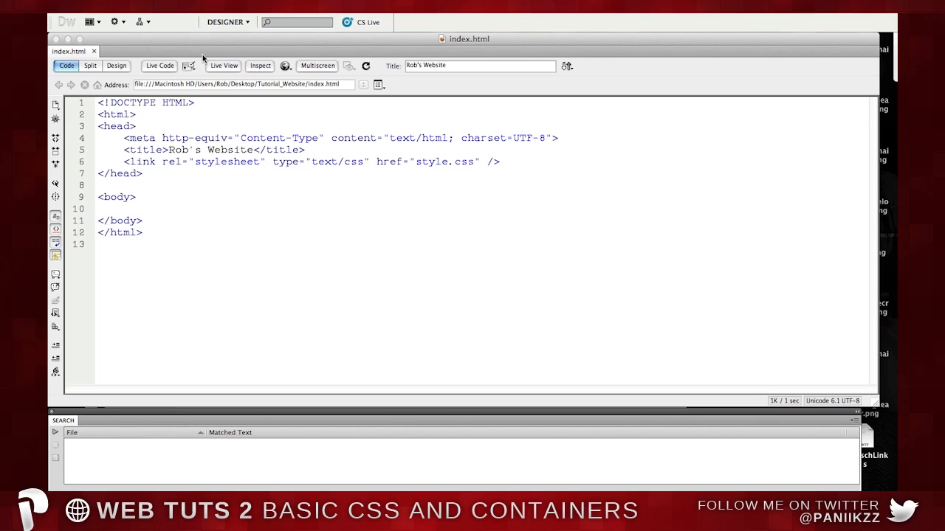
Show the linked style.css in Code view, which reports it is not on the local disk.
{"action": "left_click", "coordinate": [90, 65]}
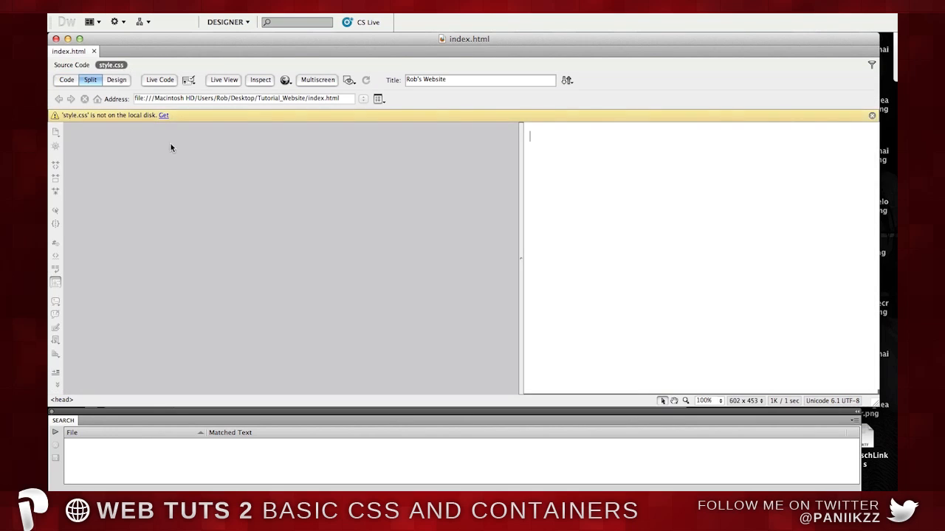
{"action": "left_click", "coordinate": [871, 115]}
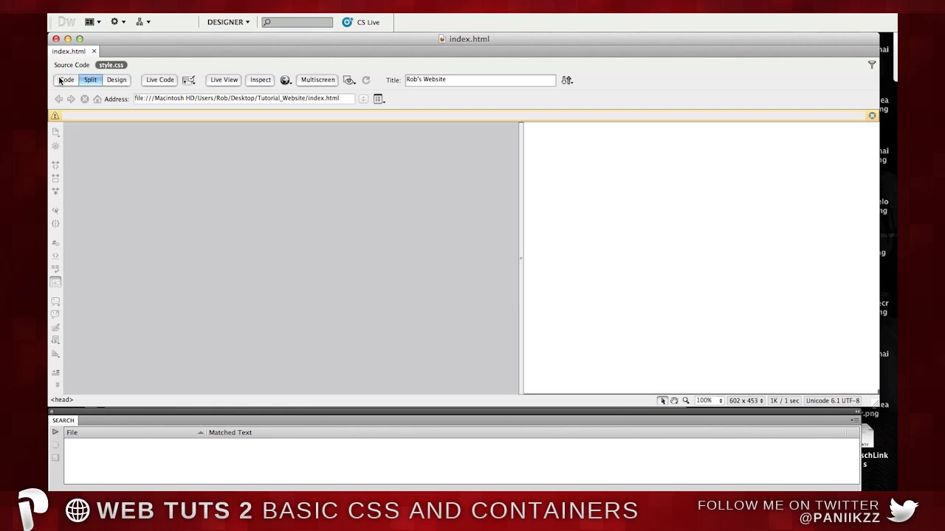
{"action": "left_click", "coordinate": [66, 80]}
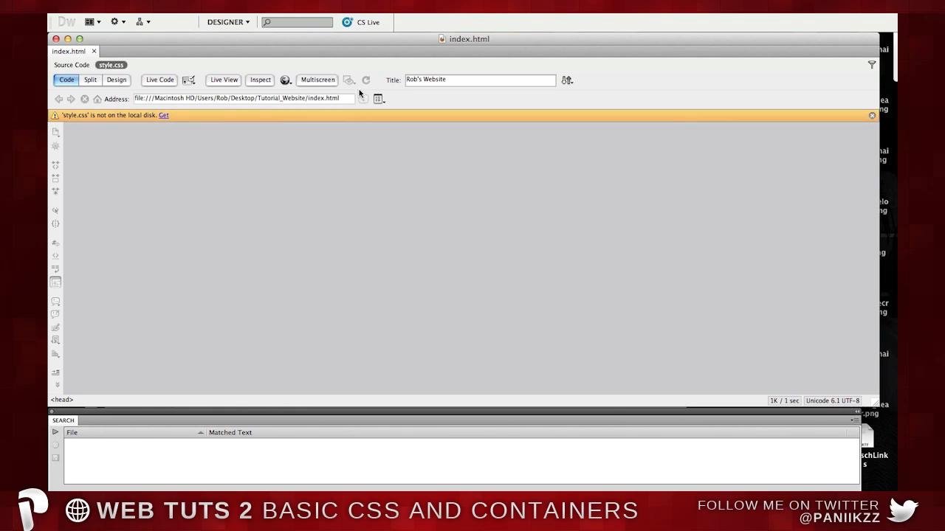
{"action": "left_click", "coordinate": [71, 65]}
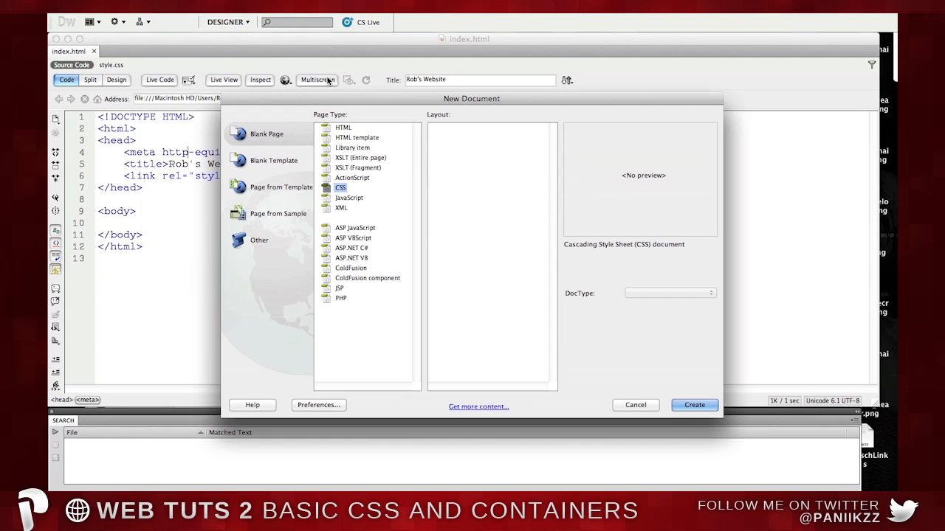
{"action": "mouse_move", "coordinate": [301, 141]}
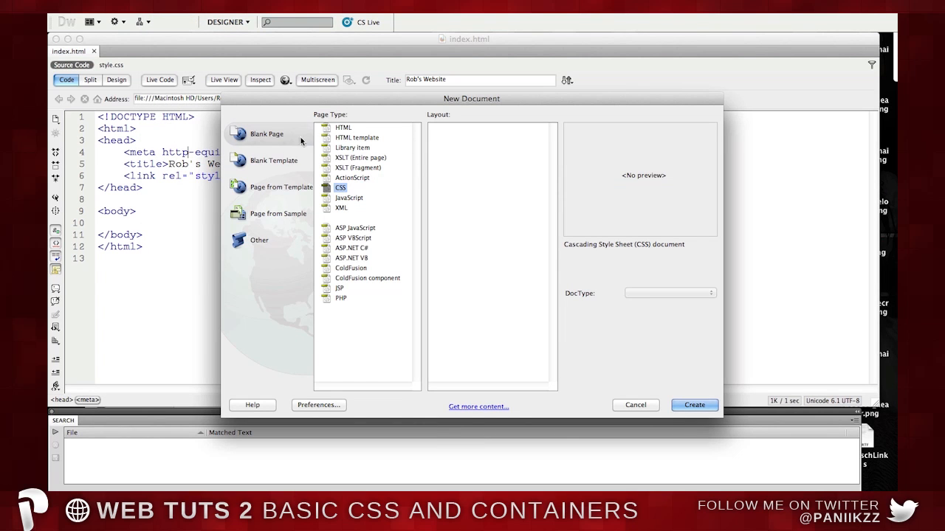
Create a new blank document of page type CSS.
{"action": "left_click", "coordinate": [343, 127]}
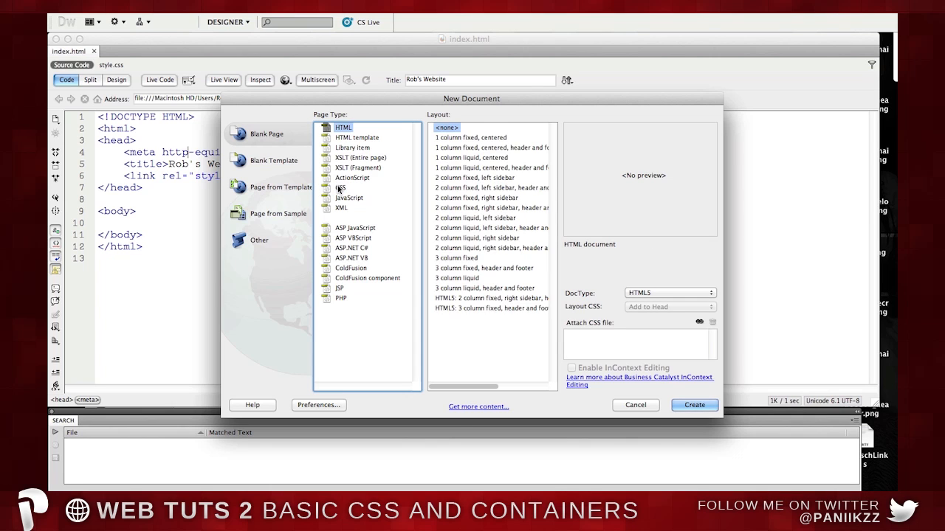
{"action": "left_click", "coordinate": [340, 188]}
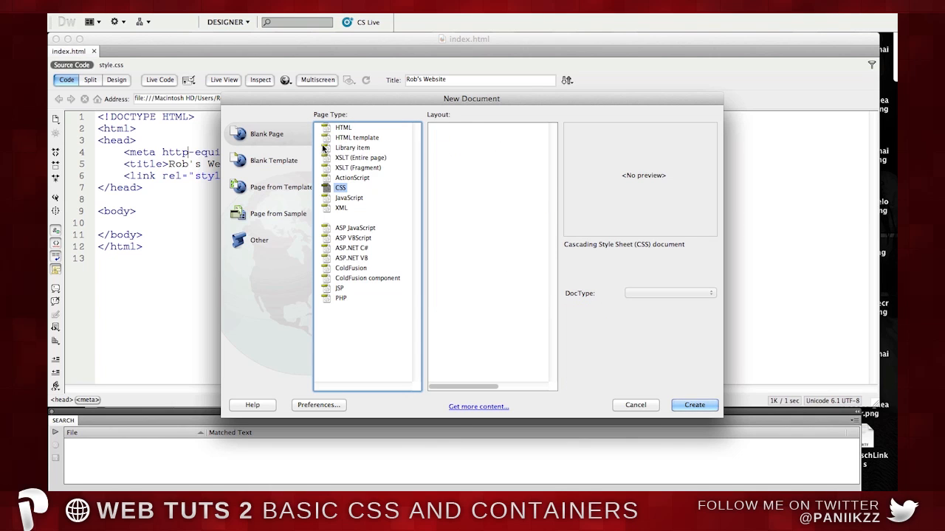
{"action": "left_click", "coordinate": [693, 404]}
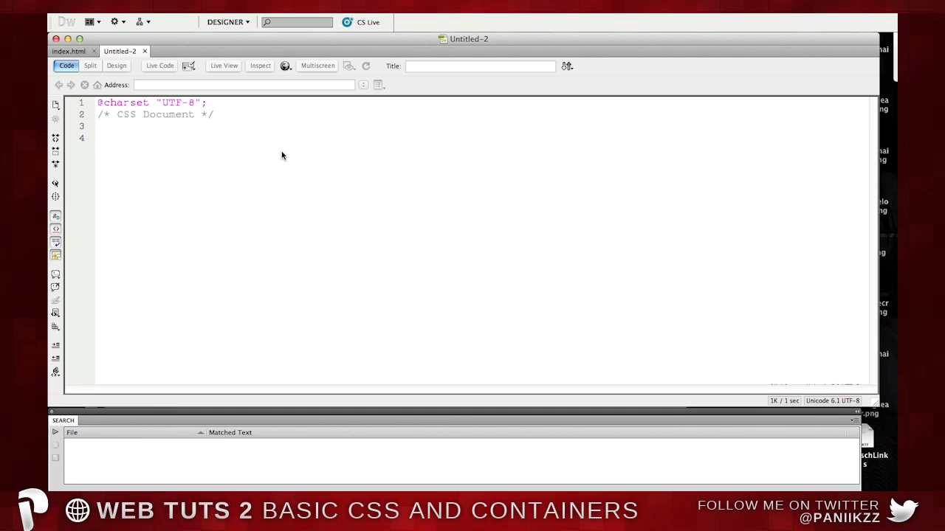
{"action": "mouse_move", "coordinate": [211, 107]}
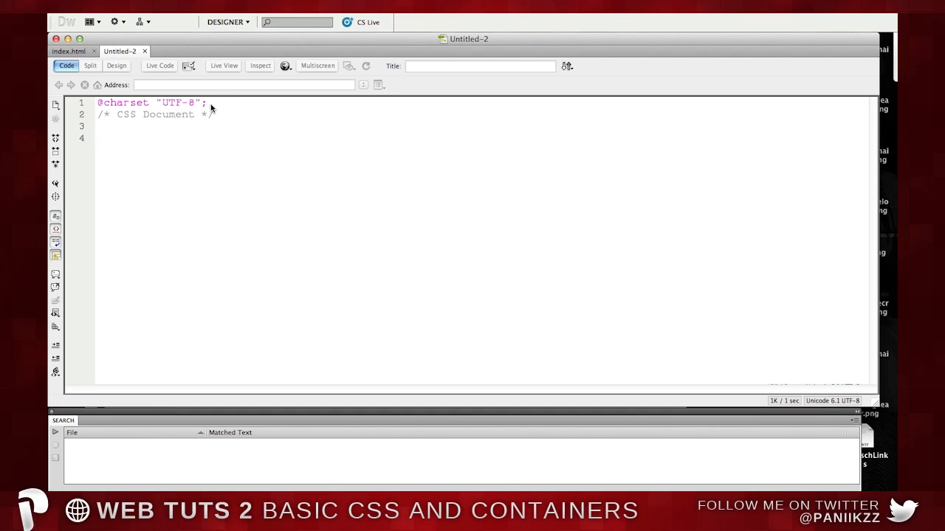
Save the new CSS document as style.css in the Tutorial_Website folder.
{"action": "left_click", "coordinate": [92, 21]}
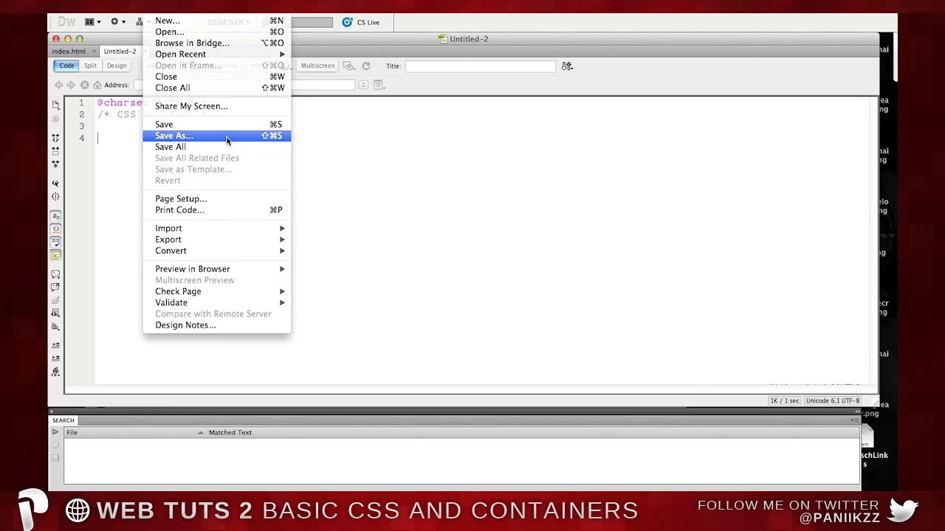
{"action": "left_click", "coordinate": [173, 135]}
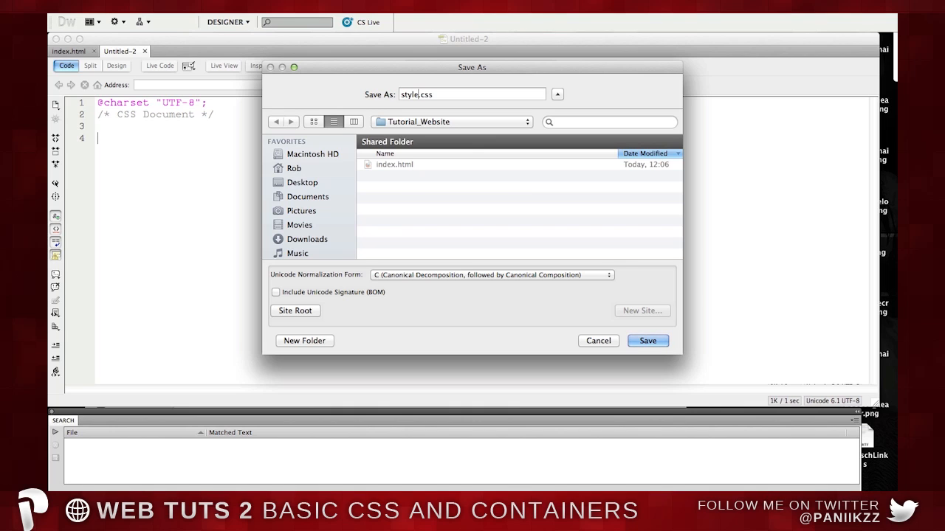
{"action": "left_click", "coordinate": [647, 341]}
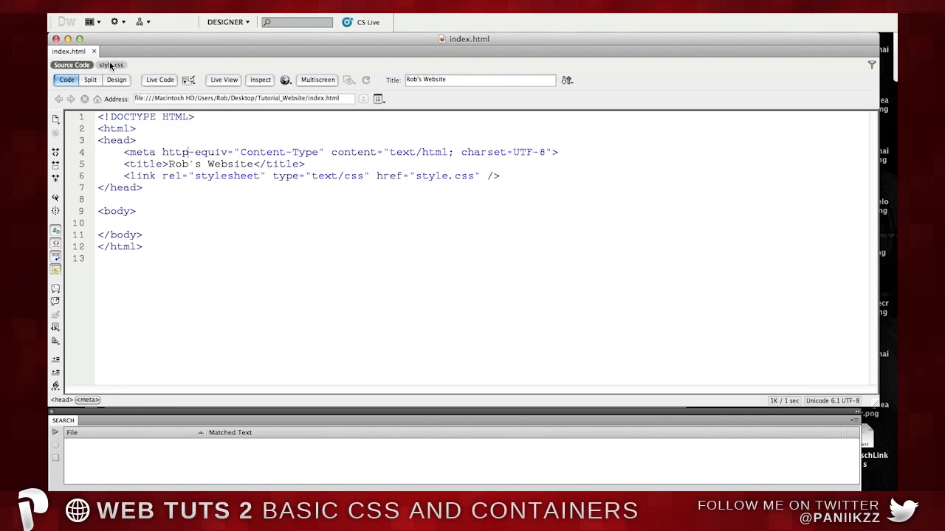
{"action": "left_click", "coordinate": [110, 65]}
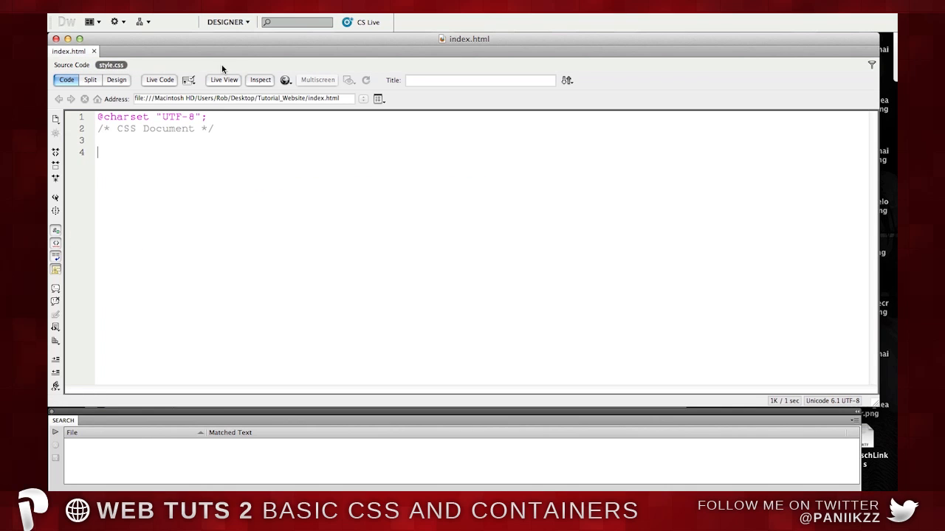
{"action": "left_click", "coordinate": [71, 65]}
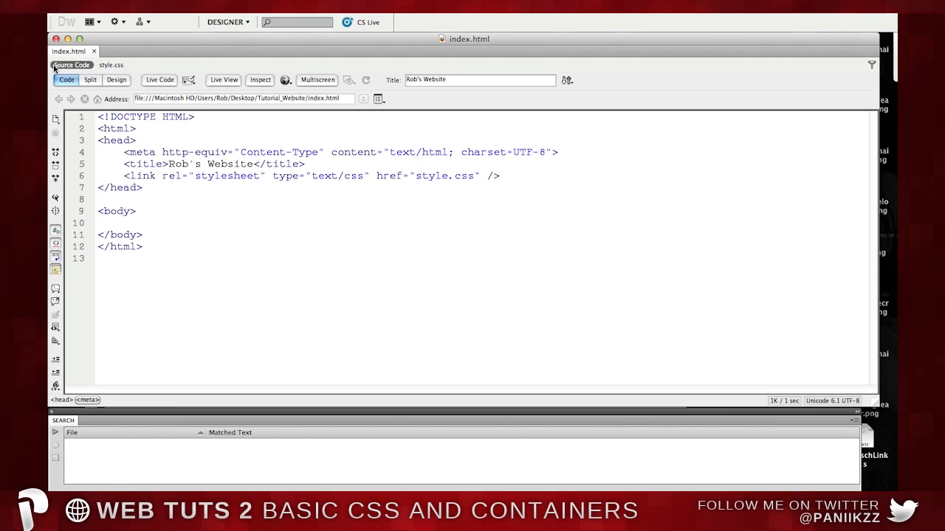
{"action": "mouse_move", "coordinate": [71, 65]}
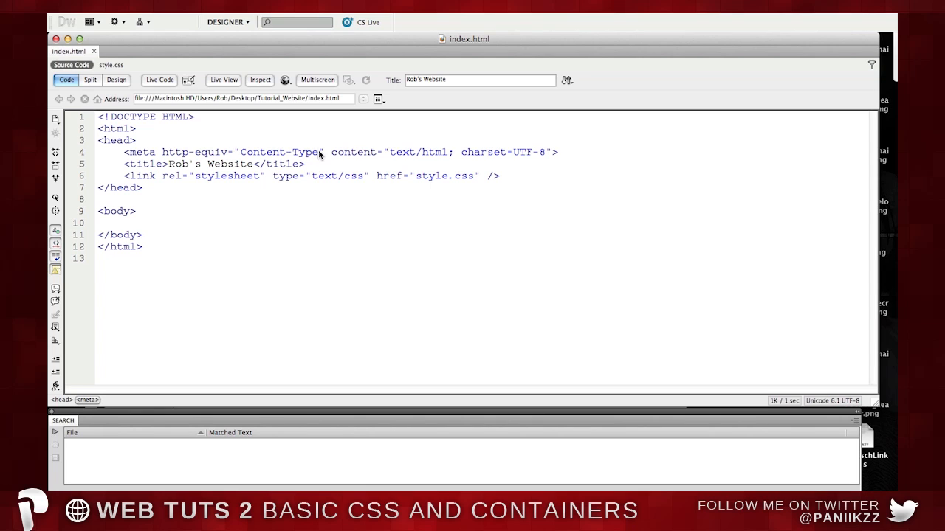
{"action": "left_click", "coordinate": [317, 152]}
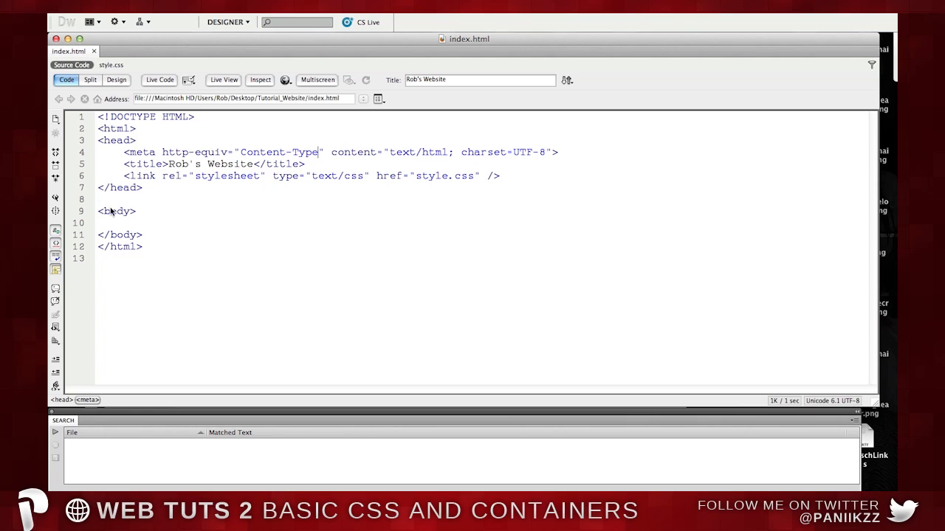
Write "Hi. My name is Rob." on the empty line inside the body.
{"action": "left_click", "coordinate": [100, 223]}
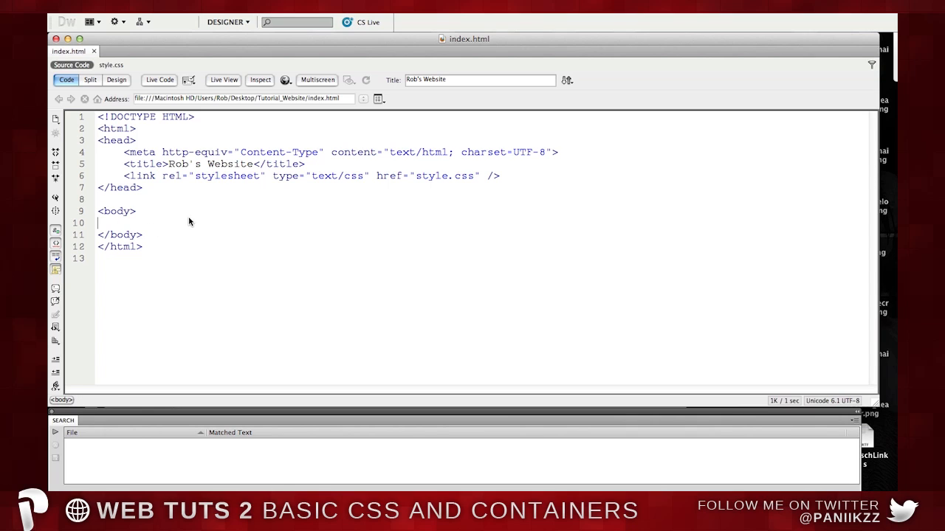
{"action": "type", "text": "H"}
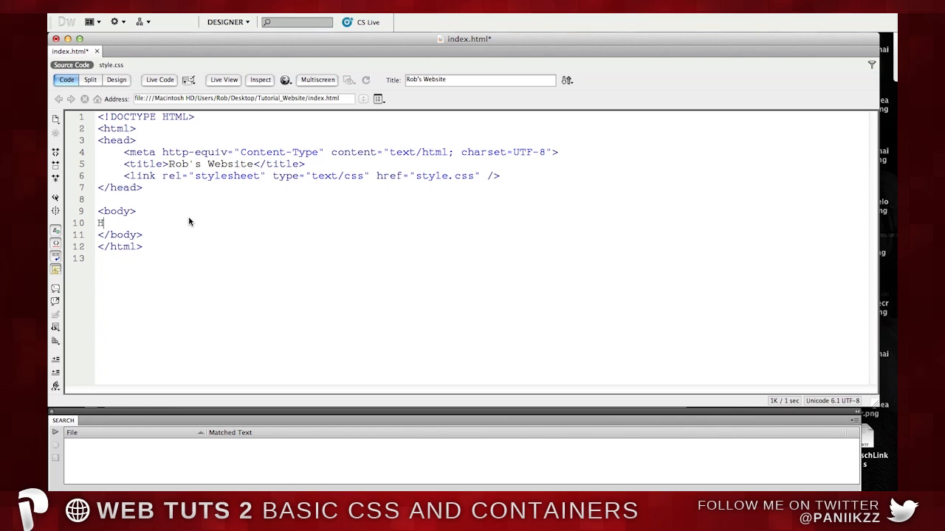
{"action": "type", "text": "i. My name i"}
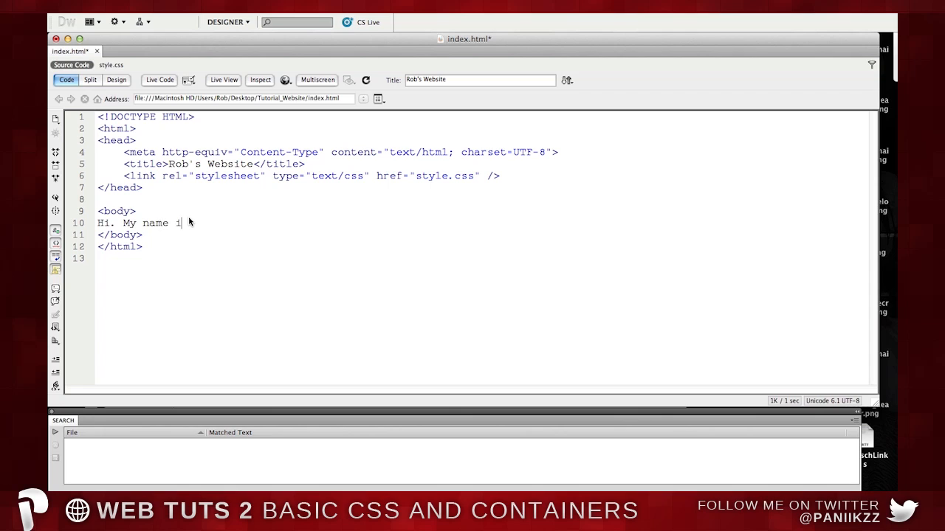
{"action": "type", "text": "s Rob."}
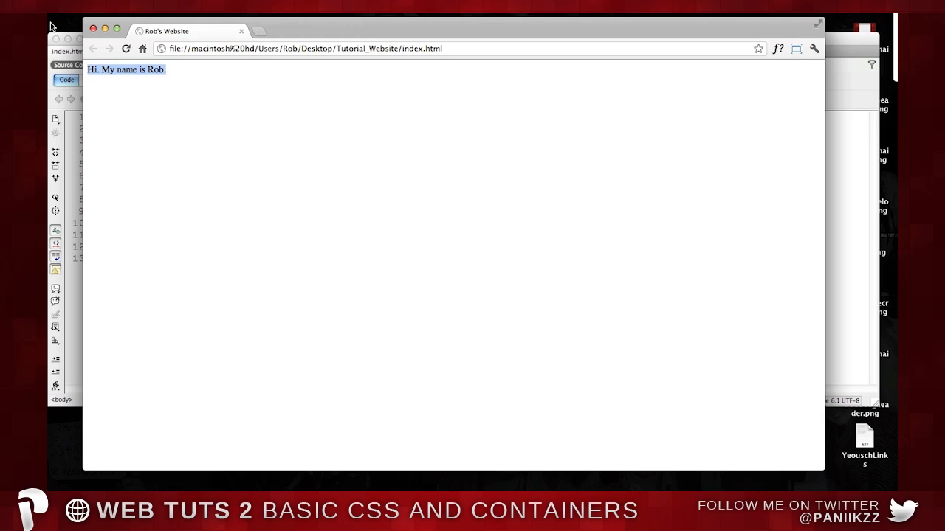
{"action": "mouse_move", "coordinate": [182, 171]}
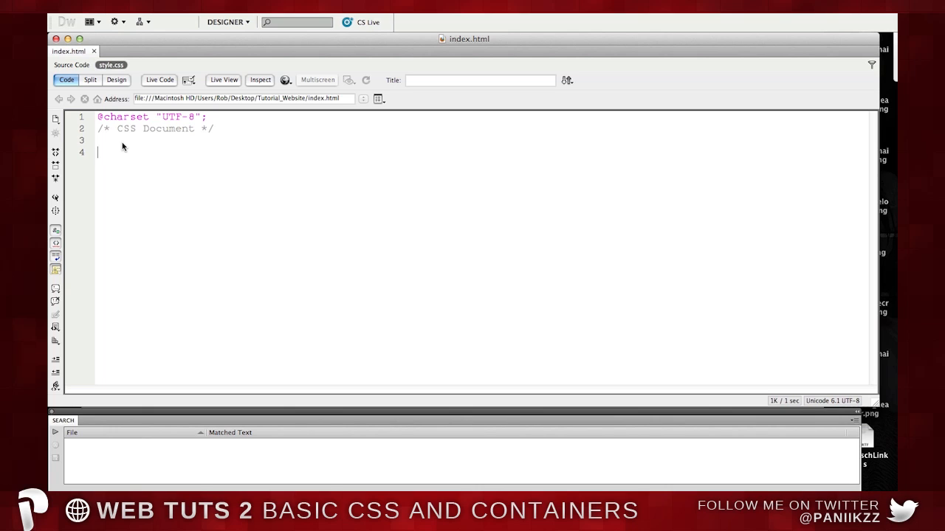
Add the rule body { background-color:#333; } to style.css.
{"action": "type", "text": "body"}
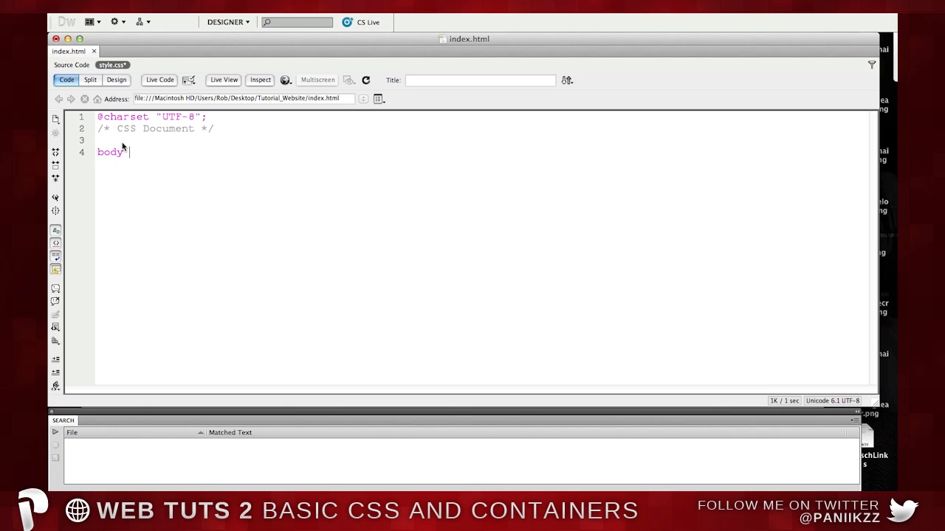
{"action": "type", "text": "{"}
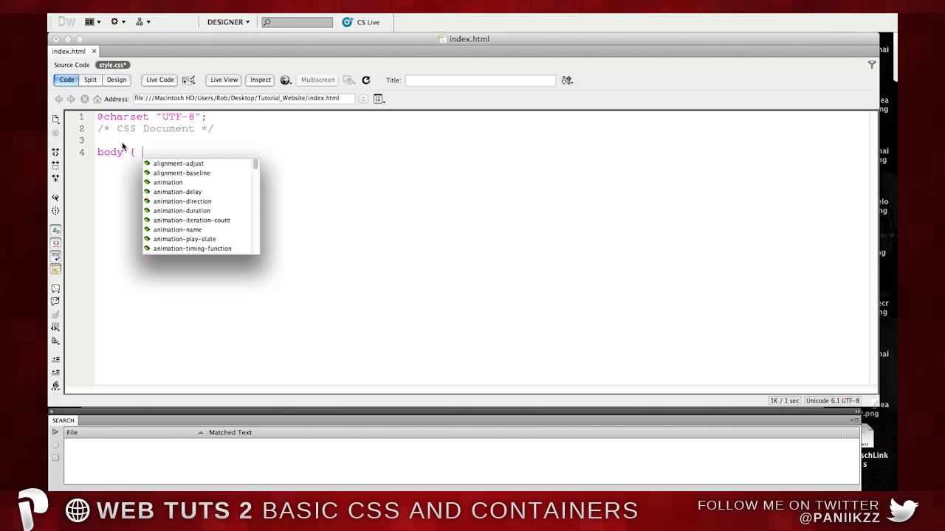
{"action": "type", "text": "background-"}
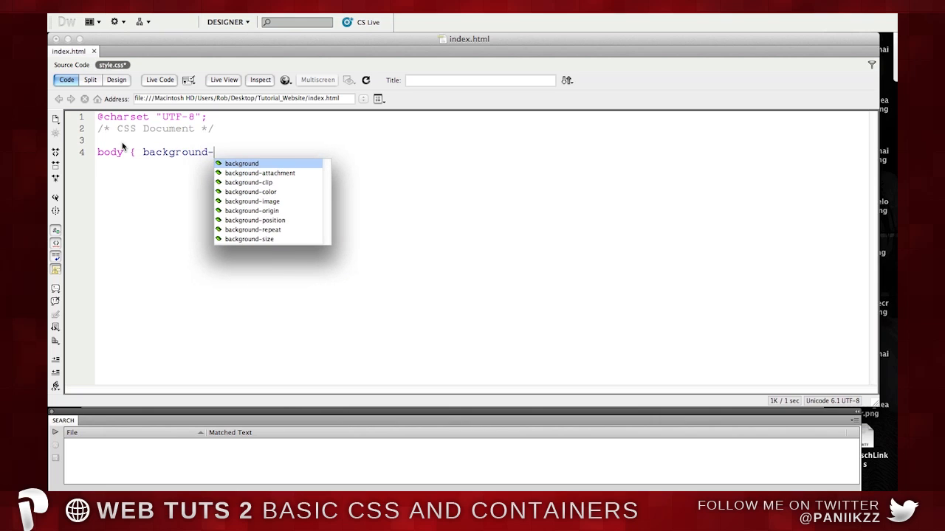
{"action": "type", "text": "color"}
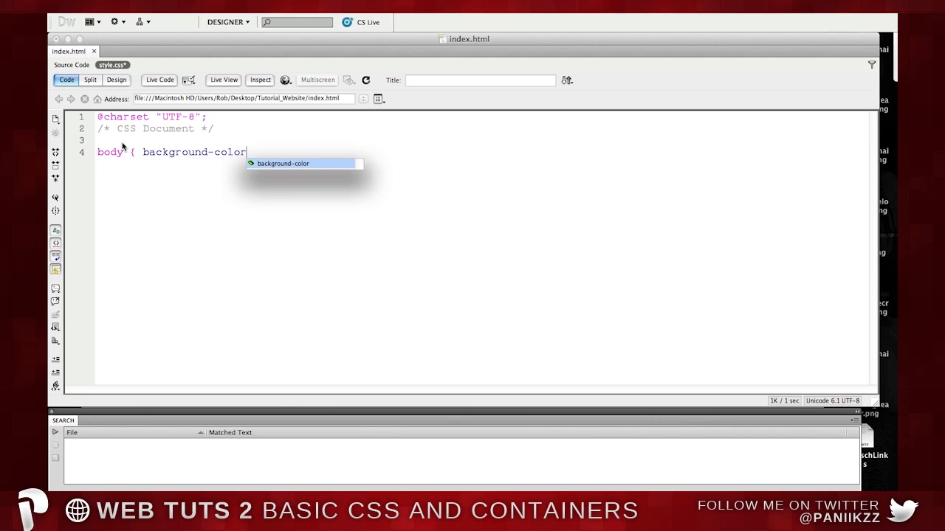
{"action": "type", "text": ":#"}
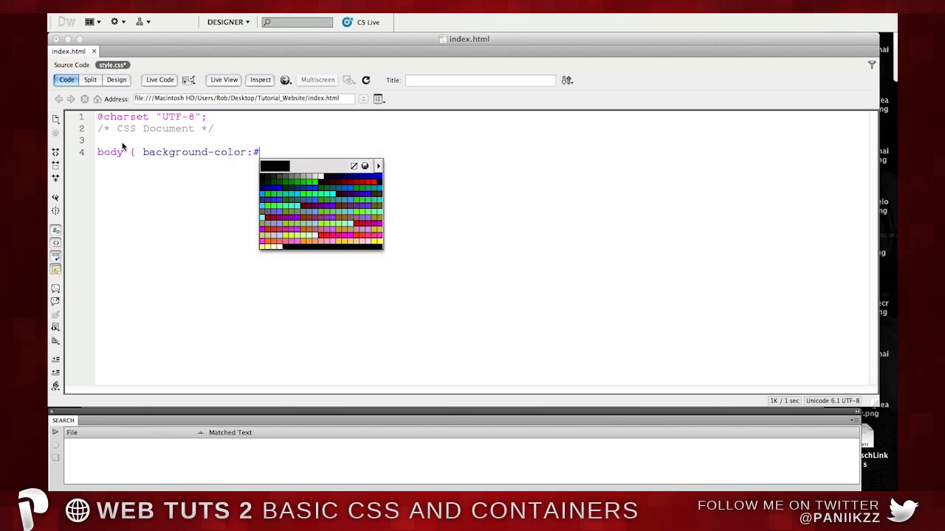
{"action": "type", "text": "333;"}
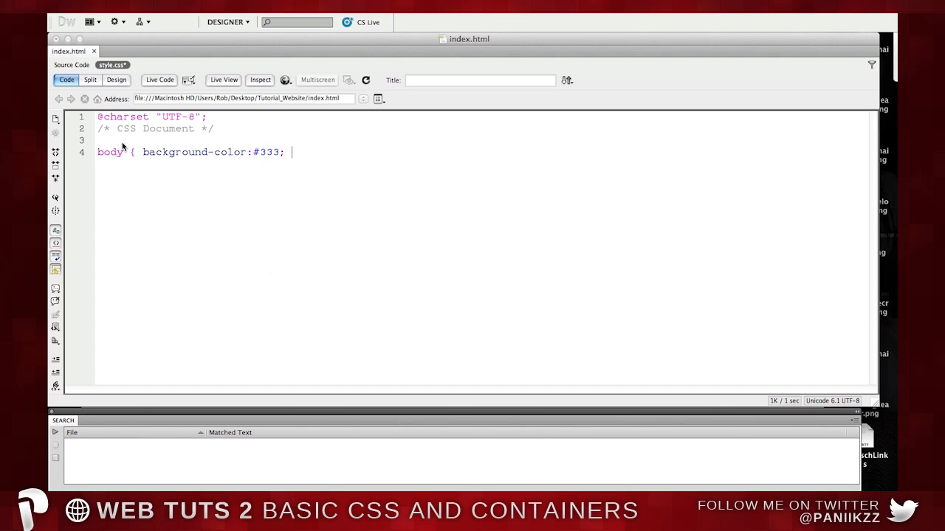
{"action": "type", "text": "}"}
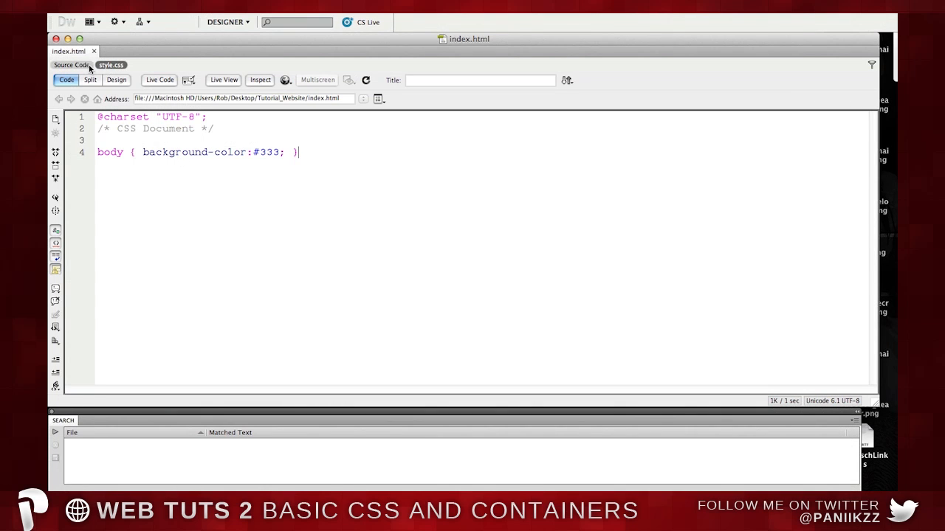
Return from the Chrome preview to index.html's Source Code view.
{"action": "left_click", "coordinate": [71, 65]}
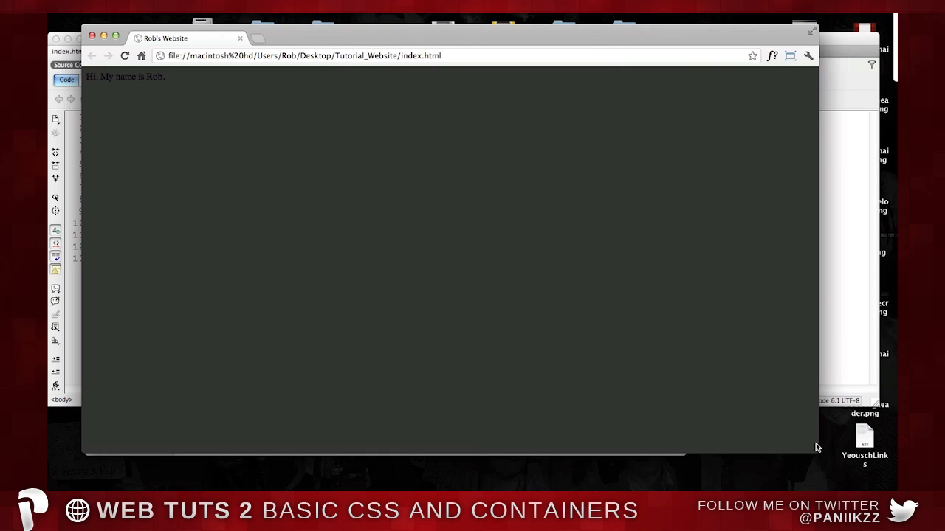
{"action": "mouse_move", "coordinate": [847, 340]}
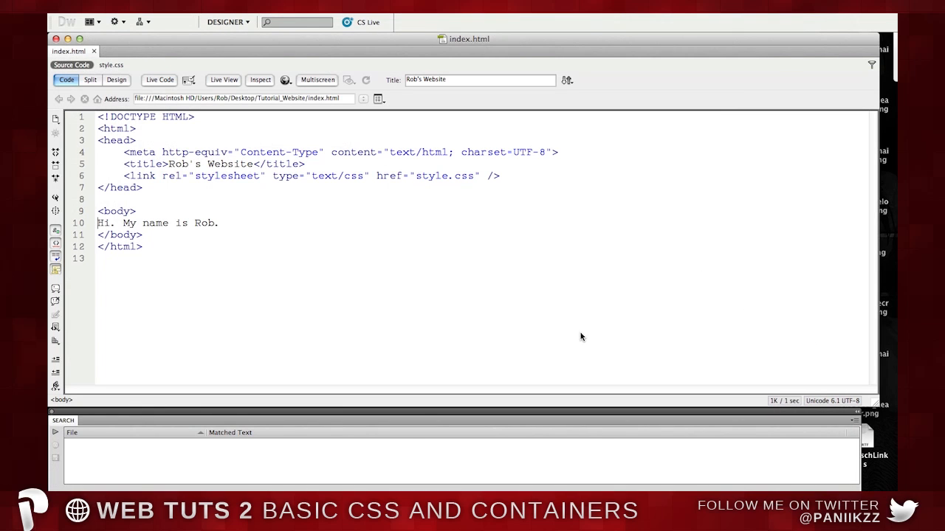
{"action": "mouse_move", "coordinate": [463, 298]}
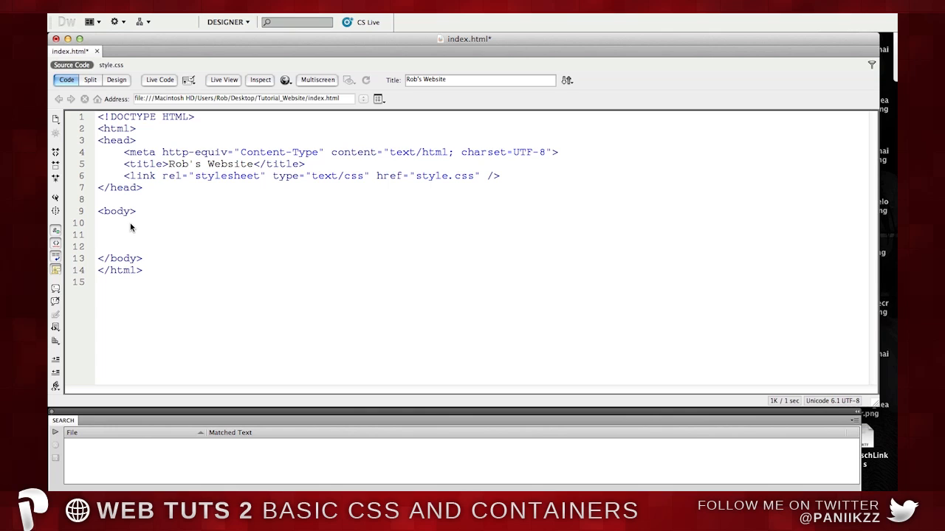
Replace the body text with <div></div> and retype the greeting inside it.
{"action": "left_click", "coordinate": [98, 234]}
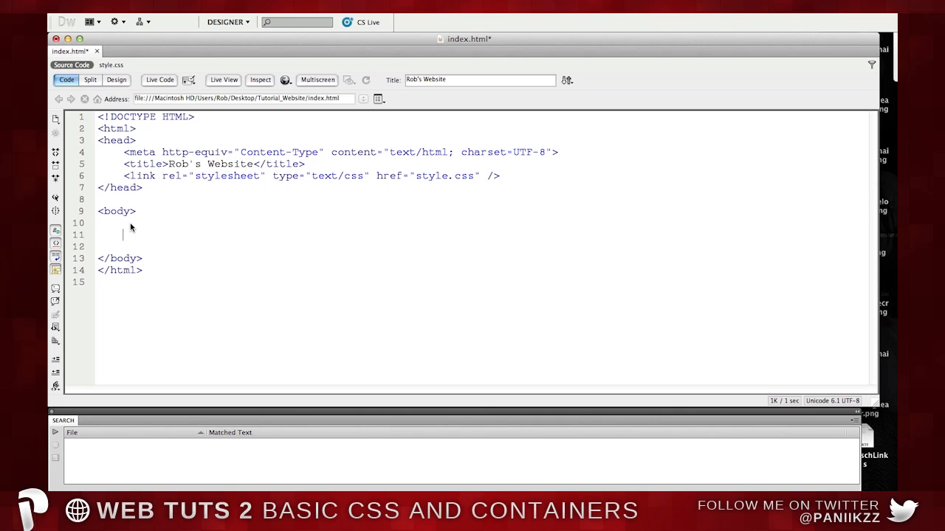
{"action": "type", "text": "<"}
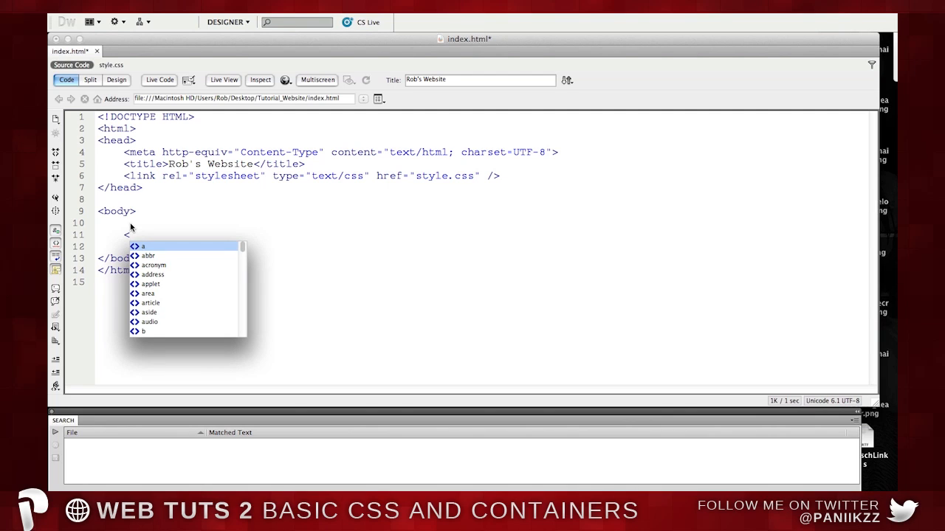
{"action": "type", "text": "div>"}
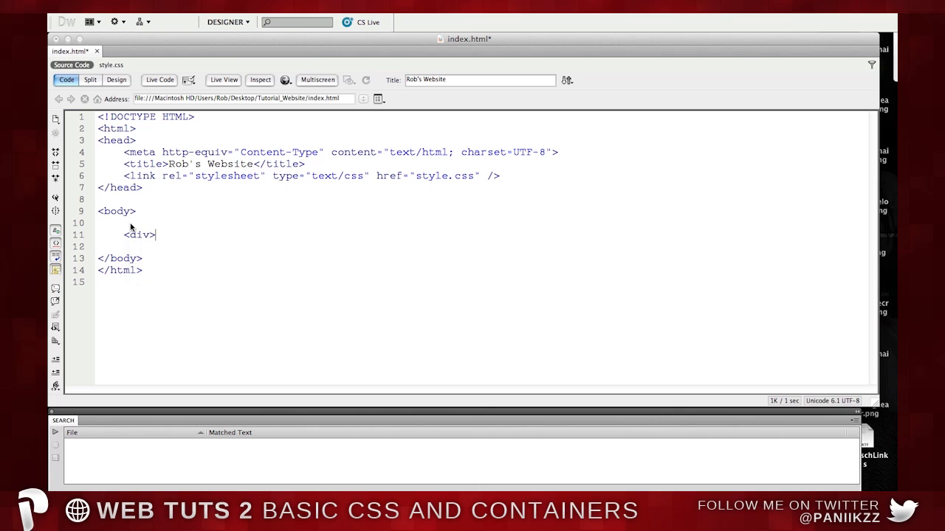
{"action": "type", "text": "M<"}
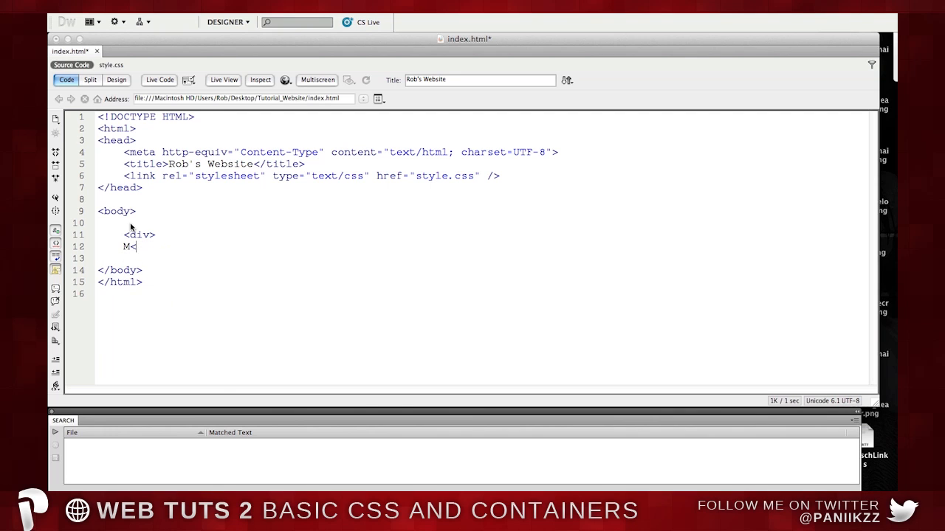
{"action": "type", "text": "/div>"}
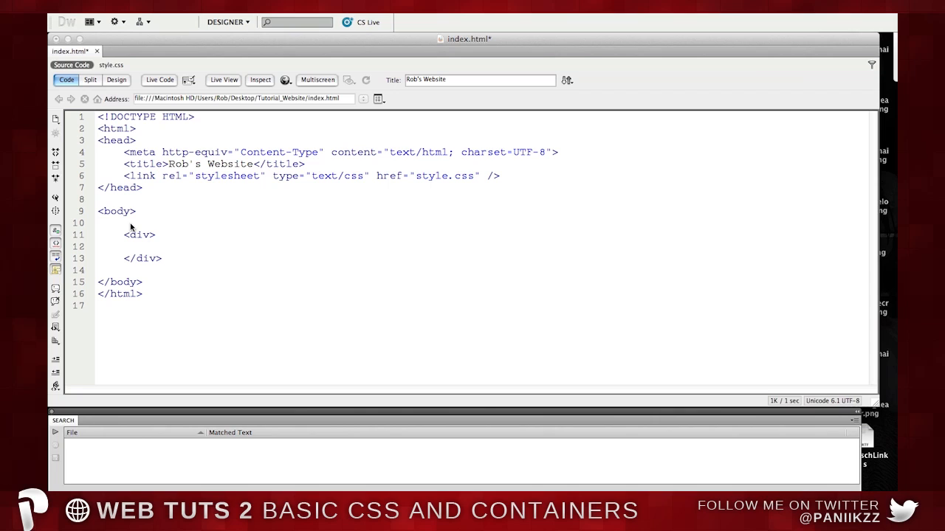
{"action": "left_click", "coordinate": [149, 246]}
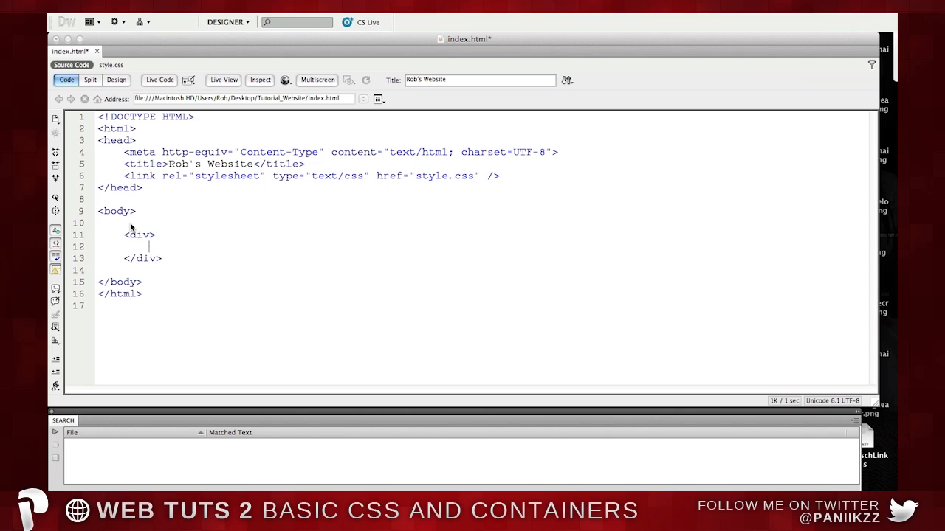
{"action": "type", "text": "Hi. My name"}
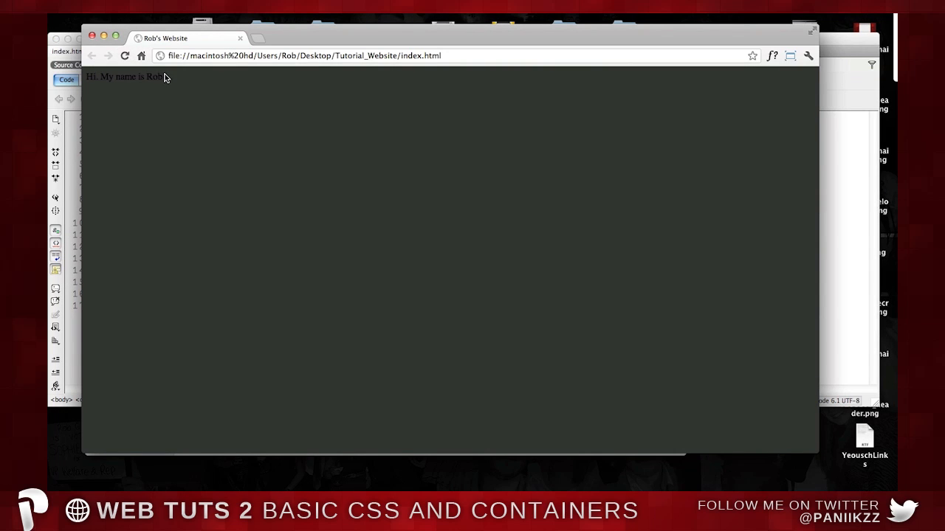
Bring up the context menu on the Chrome preview of the greeting page.
{"action": "right_click", "coordinate": [159, 76]}
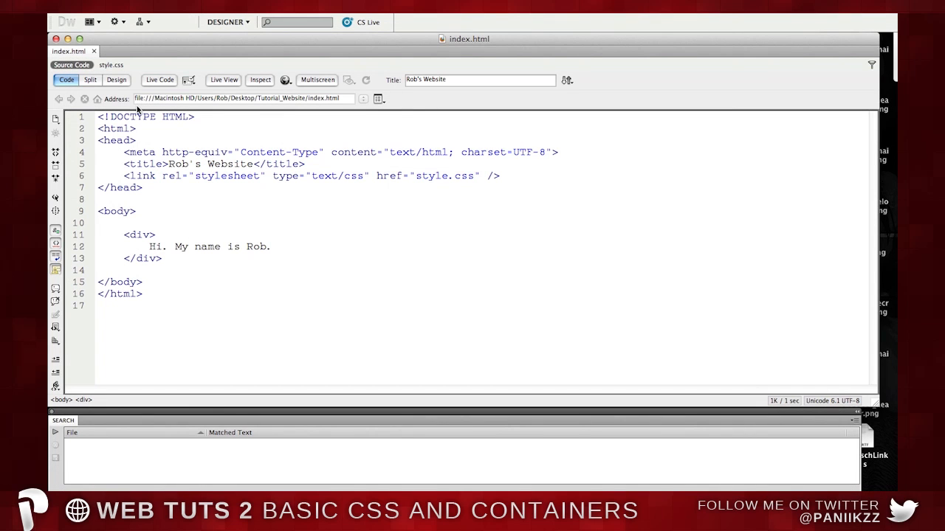
Place the insertion point inside the div's opening tag ready for an id attribute.
{"action": "left_click", "coordinate": [271, 247]}
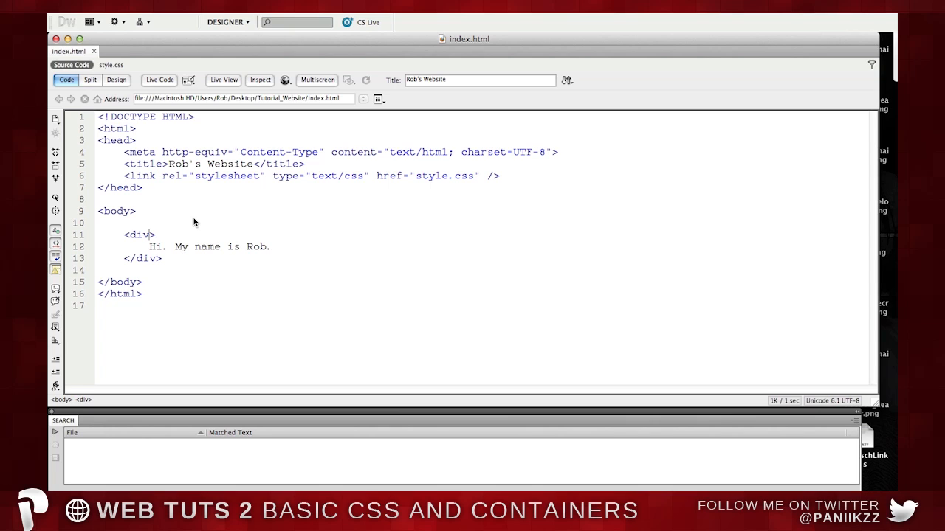
{"action": "left_click", "coordinate": [151, 235]}
{"action": "type", "text": " id=\""}
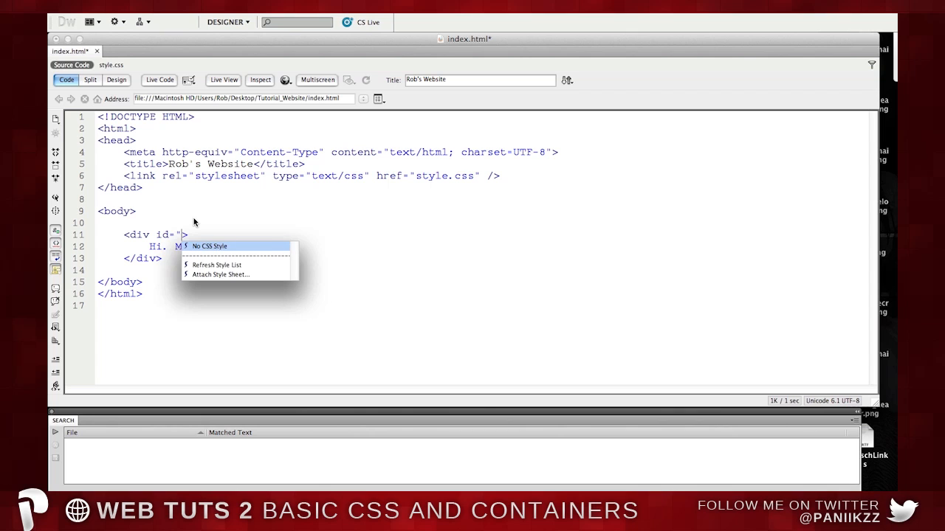
Name the div's id 'container' and start a new line below the body rule in style.css.
{"action": "type", "text": "container"}
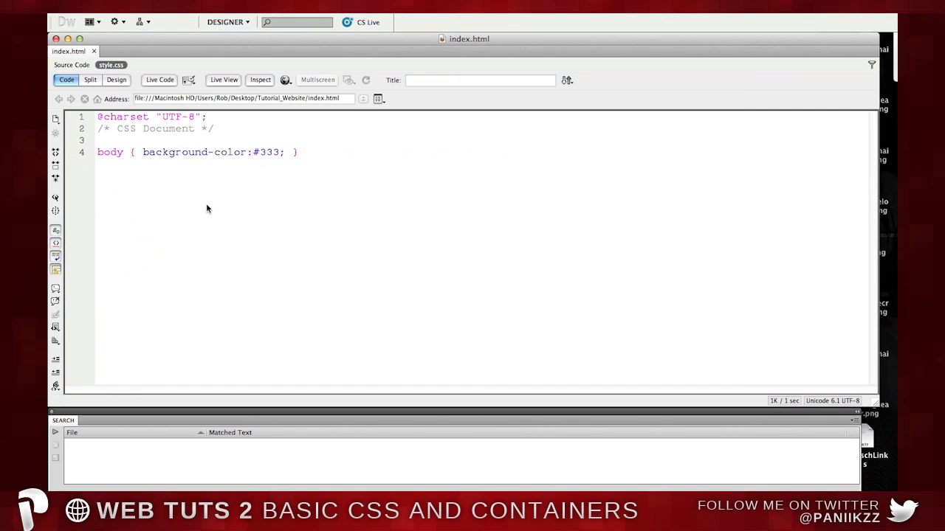
{"action": "key", "text": "enter"}
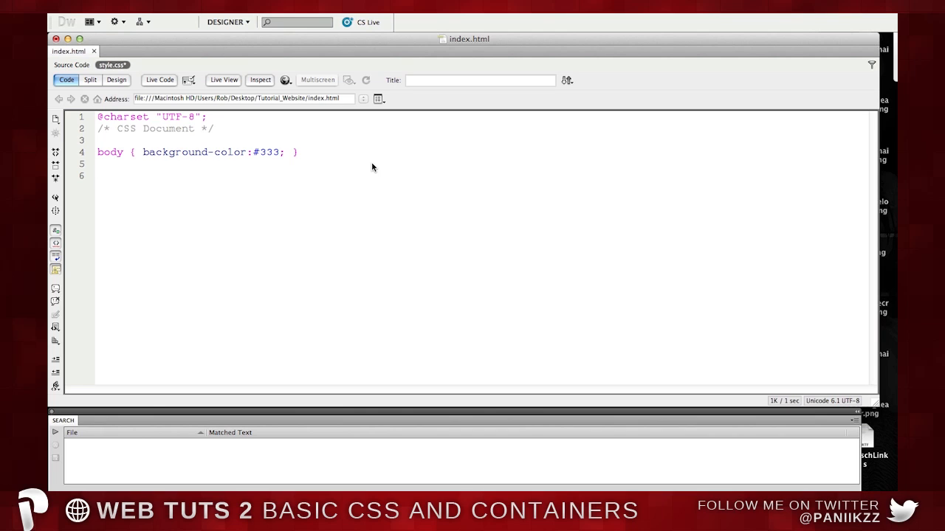
{"action": "left_click", "coordinate": [98, 175]}
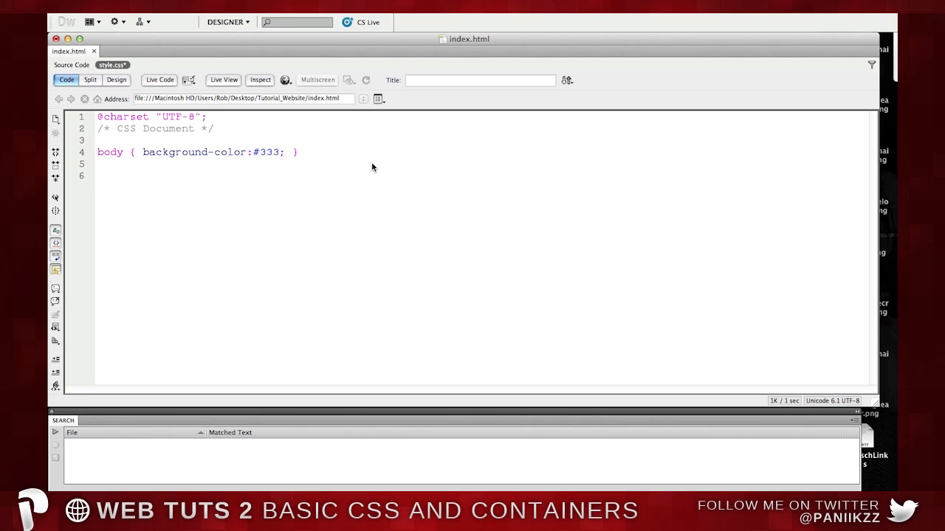
Add a /* Container */ comment on that line in style.css.
{"action": "type", "text": "/"}
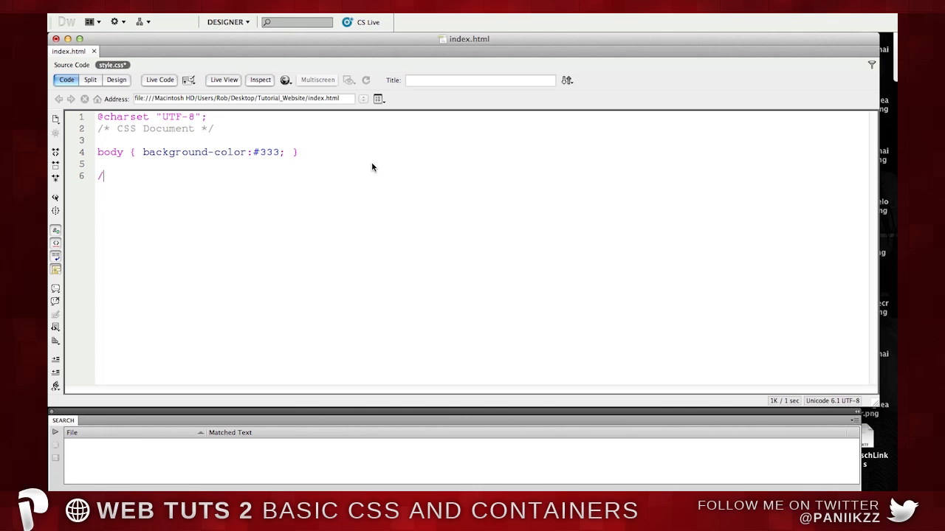
{"action": "type", "text": "*"}
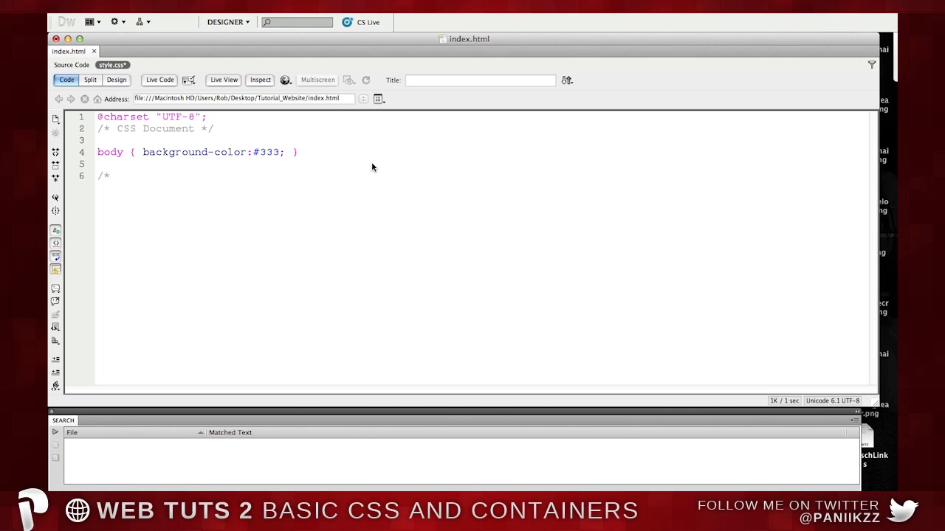
{"action": "type", "text": "*/"}
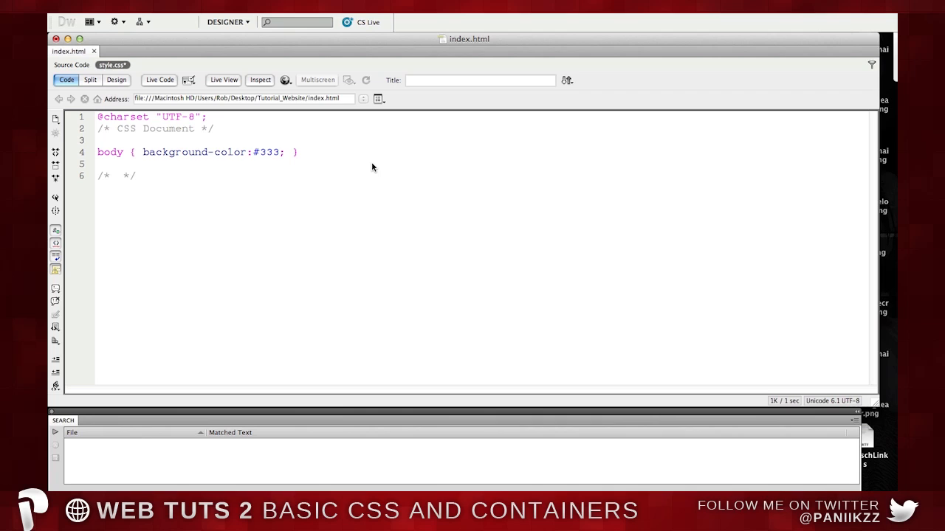
{"action": "left_click", "coordinate": [116, 176]}
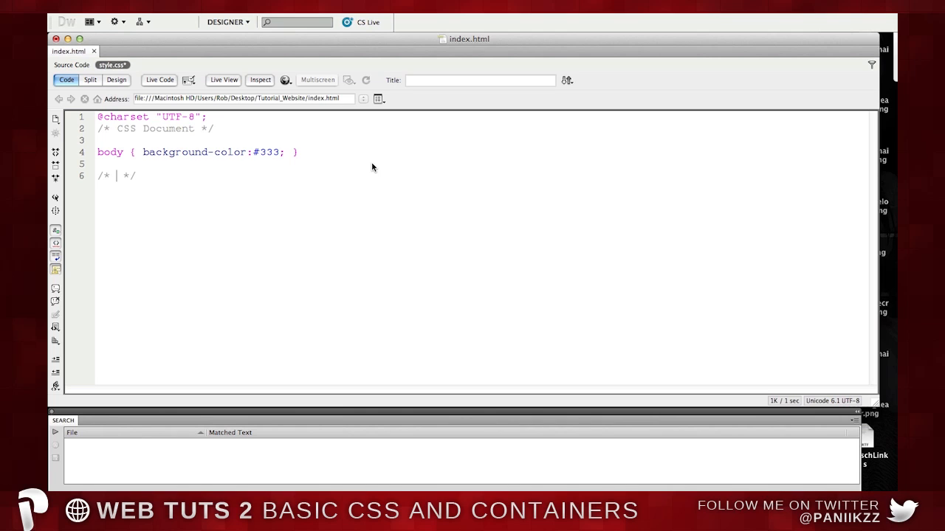
{"action": "type", "text": "Container"}
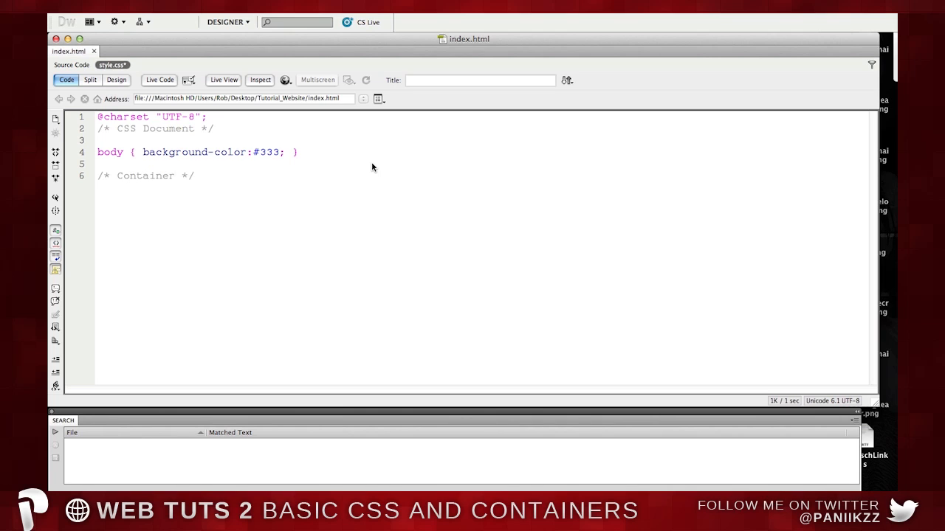
{"action": "left_click", "coordinate": [175, 175]}
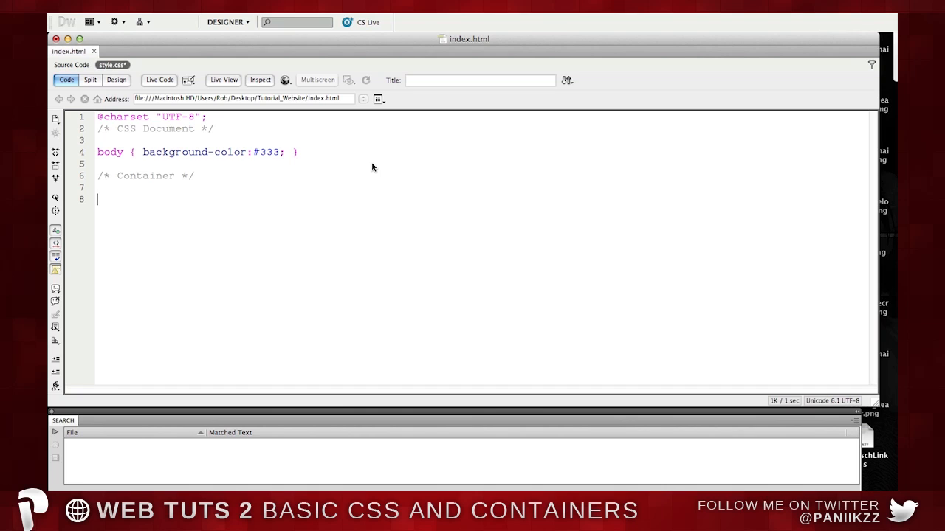
Start a #container rule with its opening brace in style.css.
{"action": "type", "text": "#"}
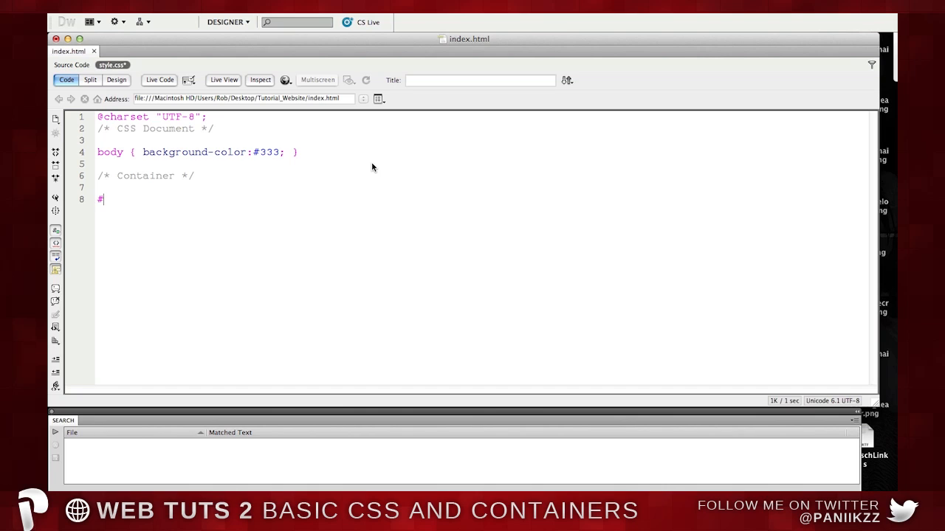
{"action": "type", "text": "contain"}
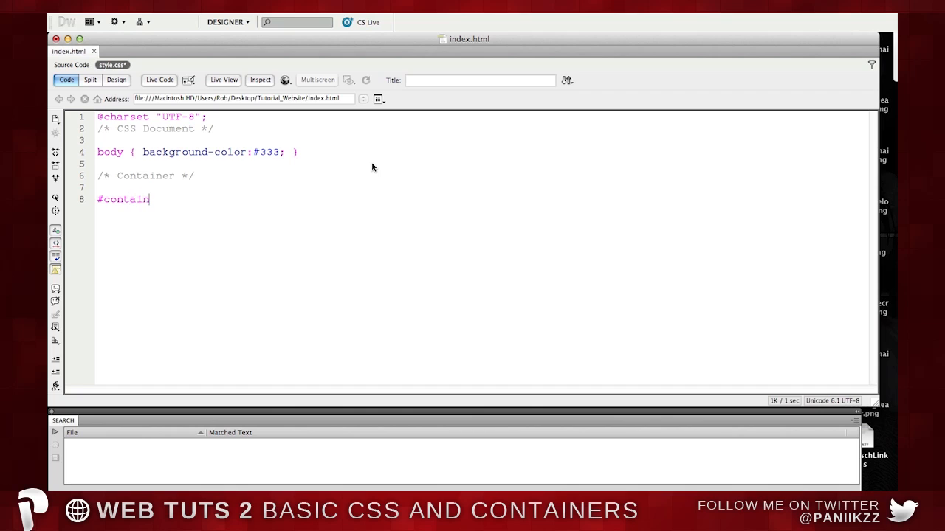
{"action": "type", "text": "er"}
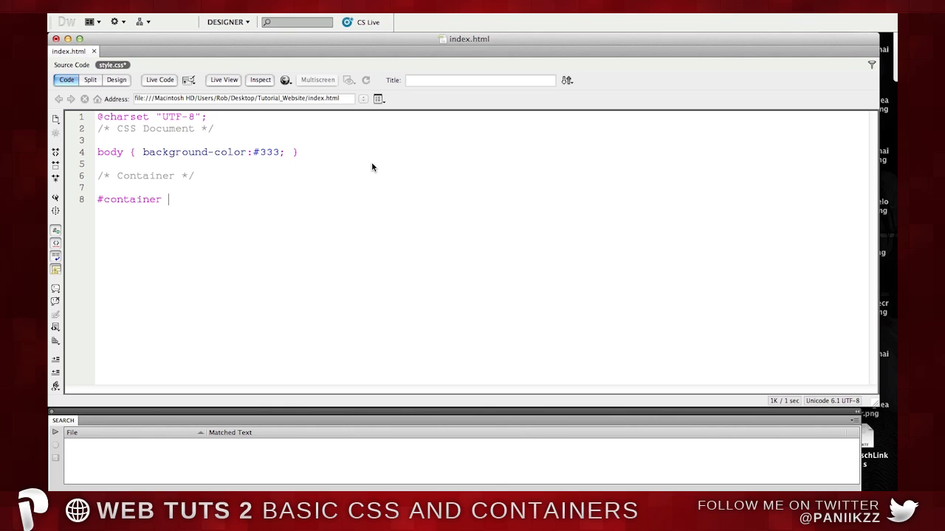
{"action": "type", "text": "#"}
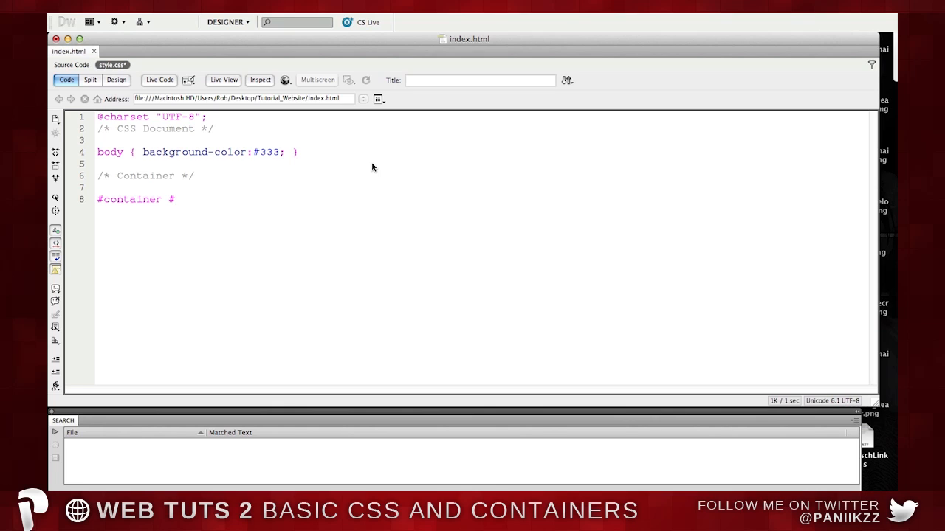
{"action": "key", "text": "Backspace"}
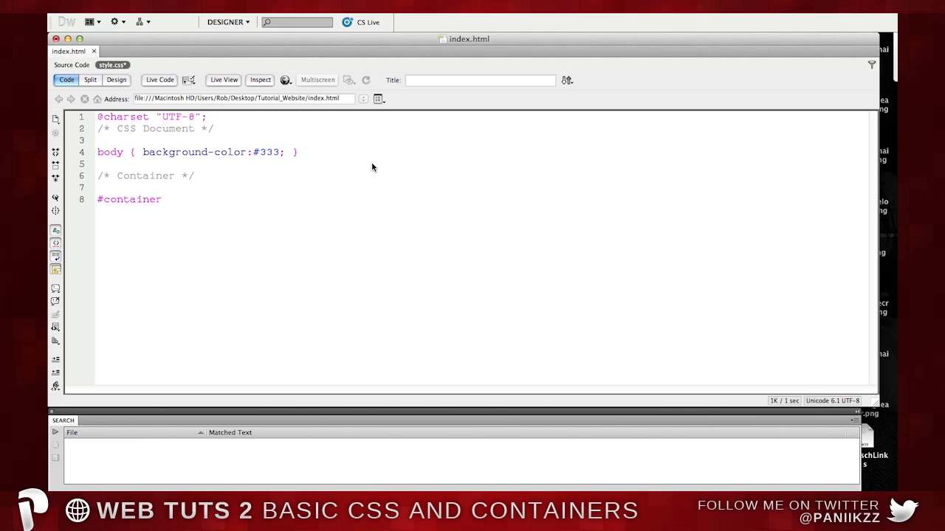
{"action": "type", "text": "{"}
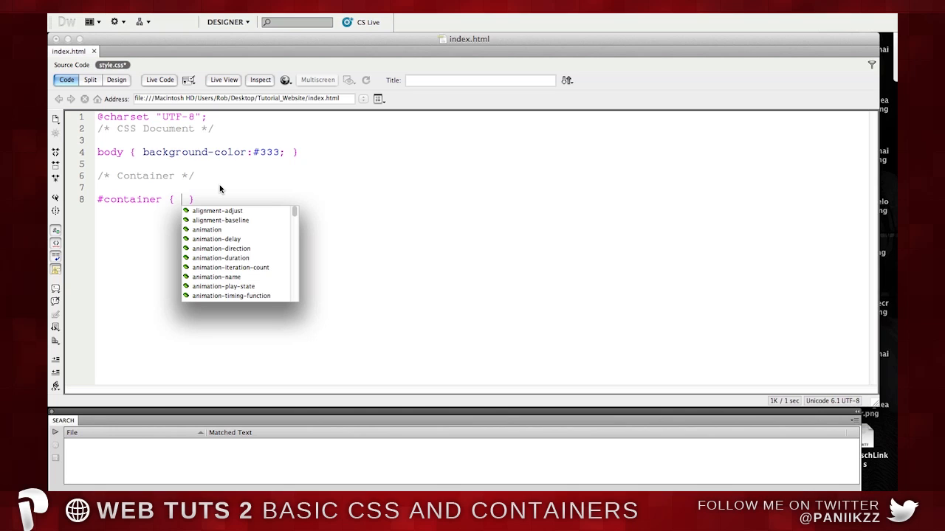
Give #container a background-color of #222 using the code hint.
{"action": "type", "text": "background-color:#222;"}
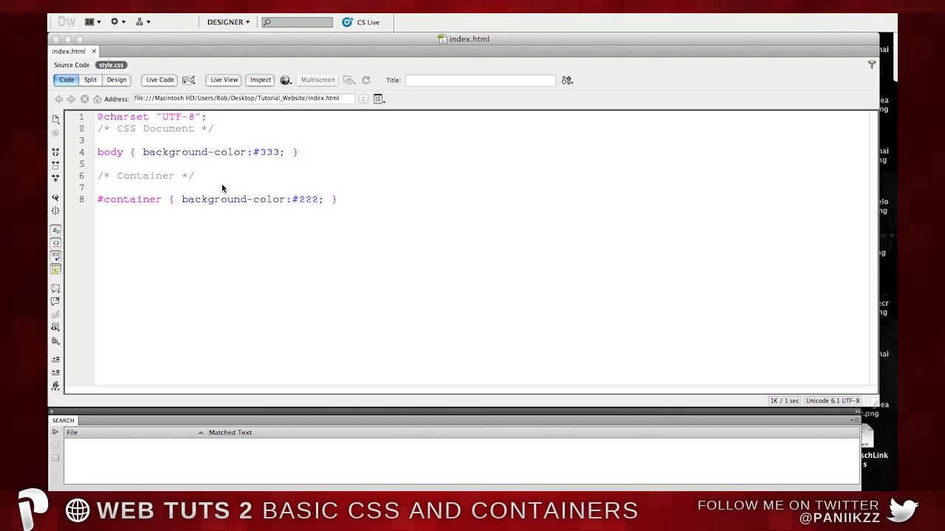
{"action": "left_click", "coordinate": [324, 200]}
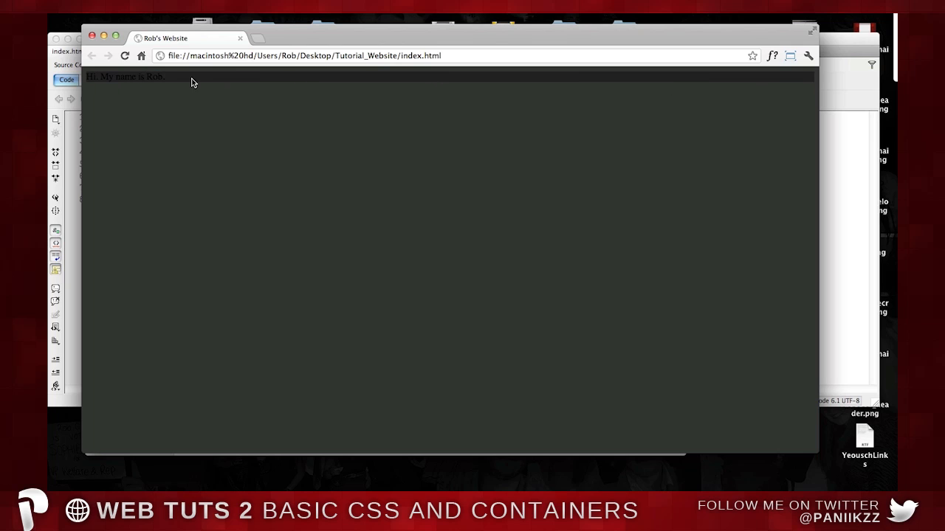
{"action": "mouse_move", "coordinate": [806, 468]}
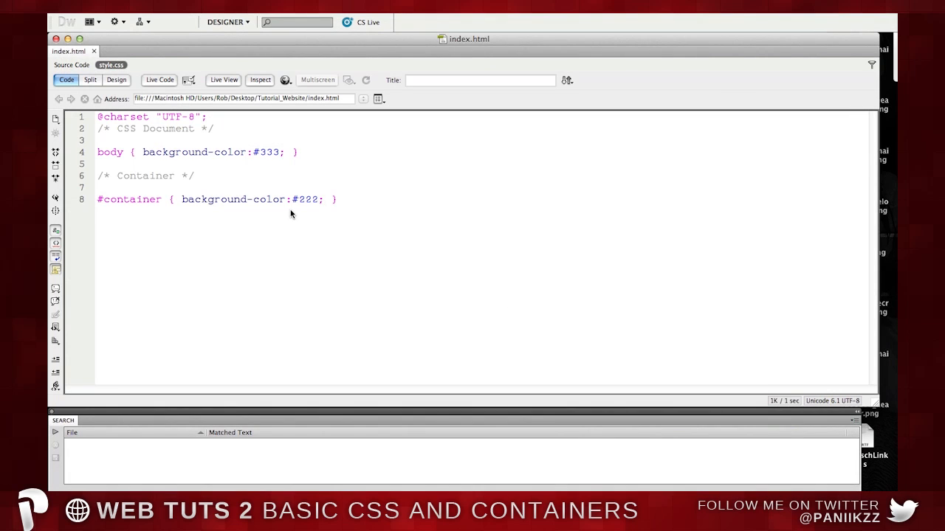
Add width:900px to the #container rule after the background declaration.
{"action": "left_click", "coordinate": [323, 200]}
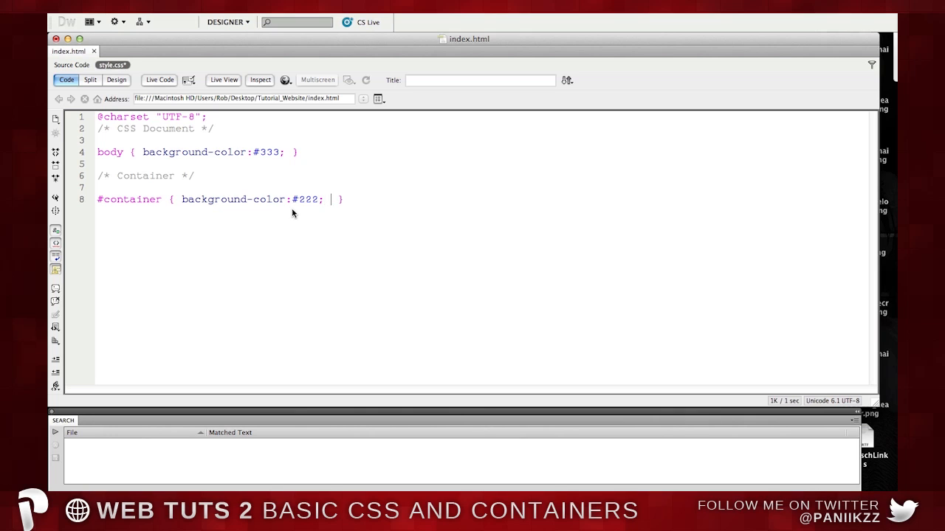
{"action": "type", "text": "width:9"}
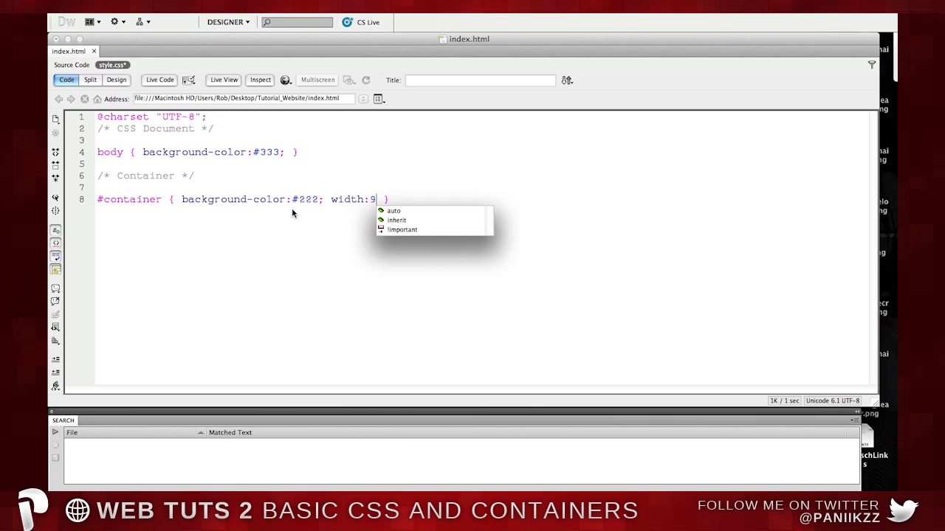
{"action": "type", "text": "00px;"}
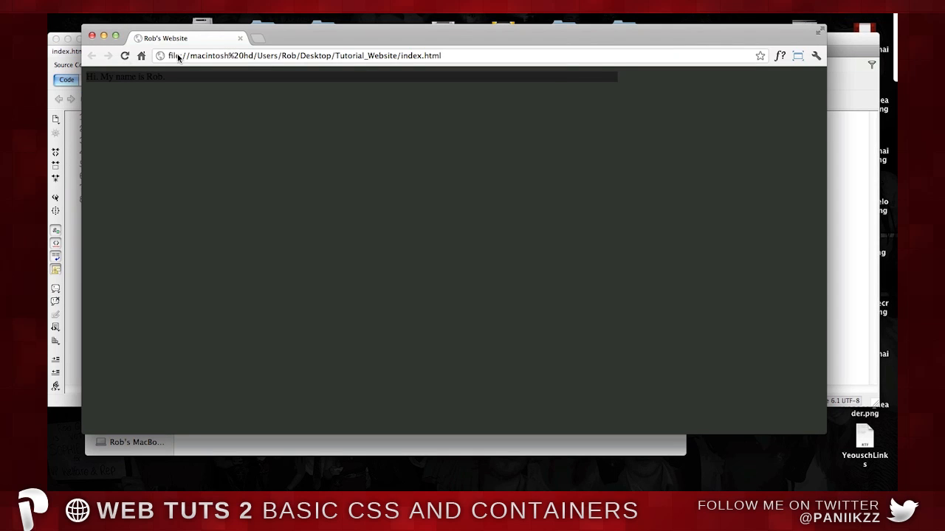
{"action": "mouse_move", "coordinate": [265, 79]}
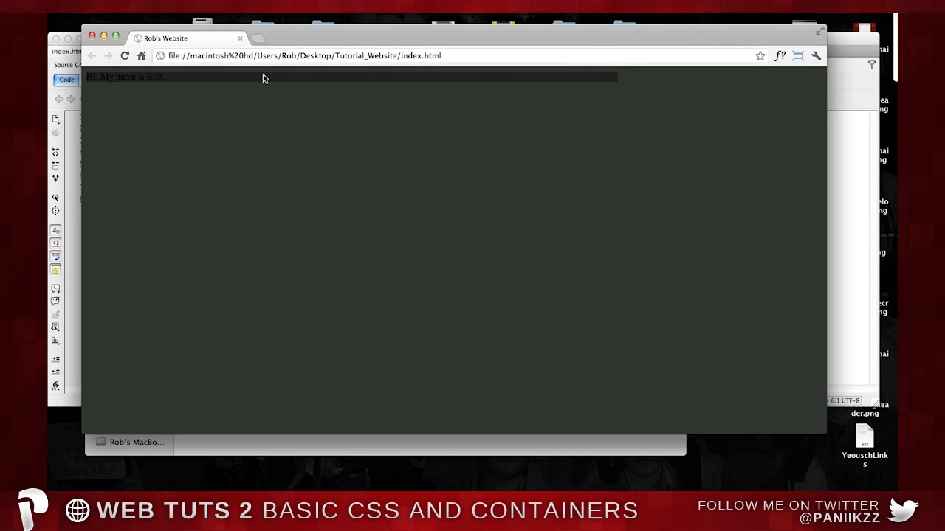
{"action": "mouse_move", "coordinate": [229, 85]}
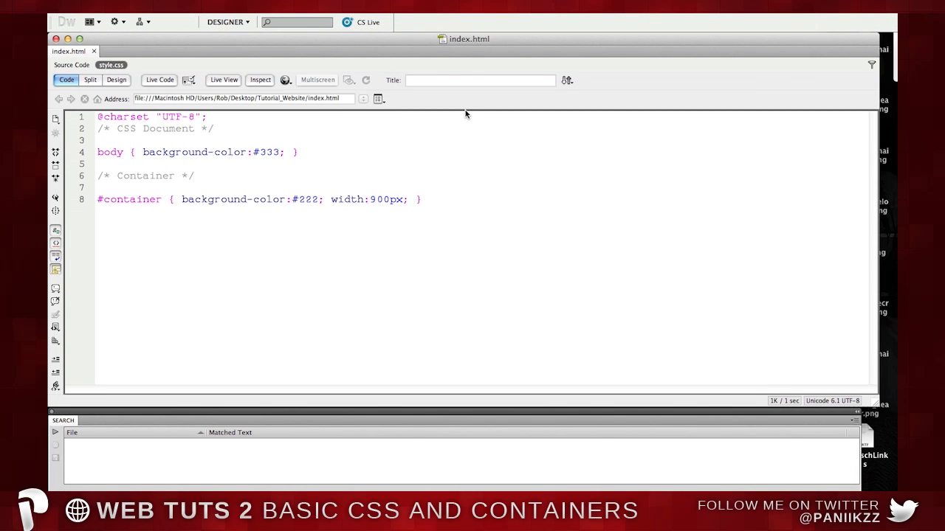
Begin a color:# declaration in the #container rule.
{"action": "type", "text": "color:#"}
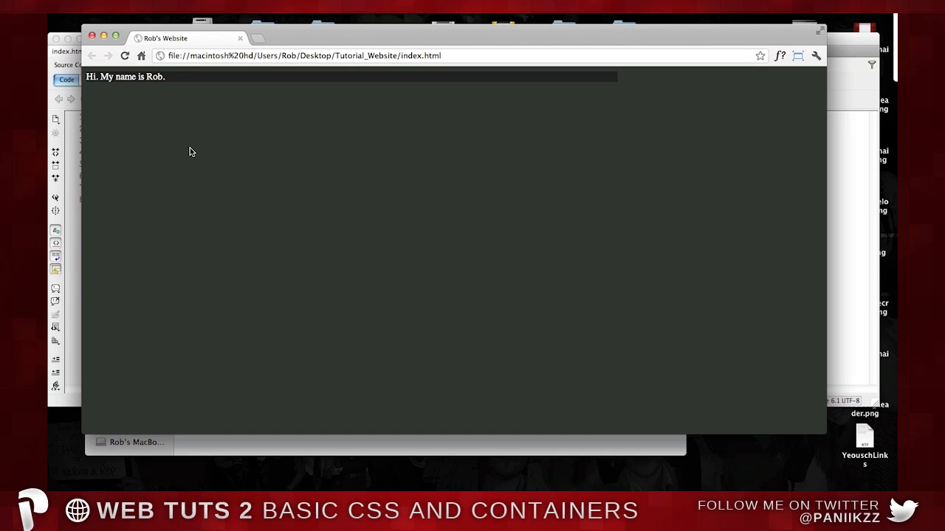
{"action": "mouse_move", "coordinate": [191, 108]}
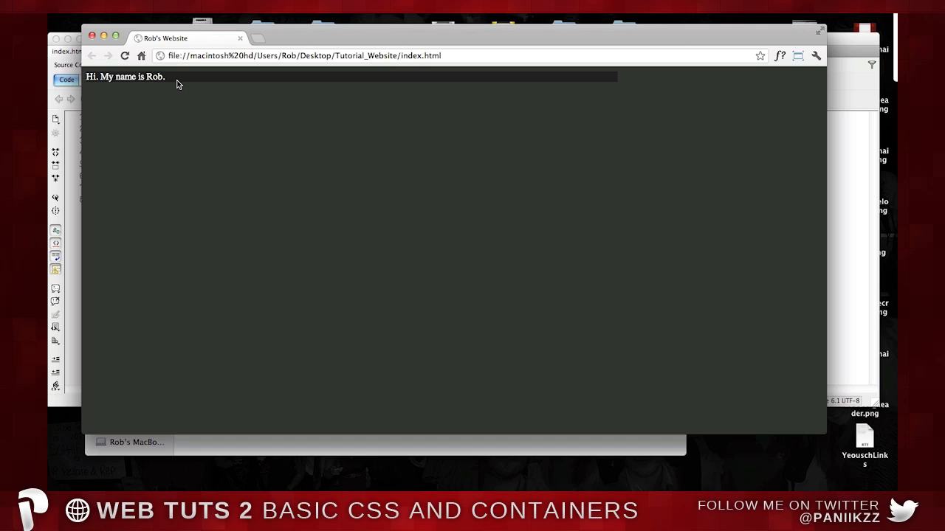
{"action": "mouse_move", "coordinate": [216, 71]}
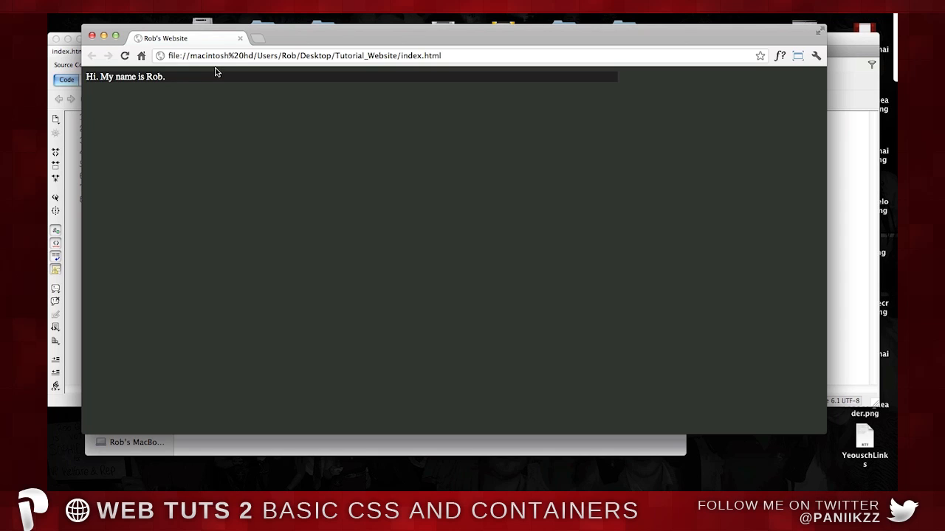
{"action": "mouse_move", "coordinate": [644, 87]}
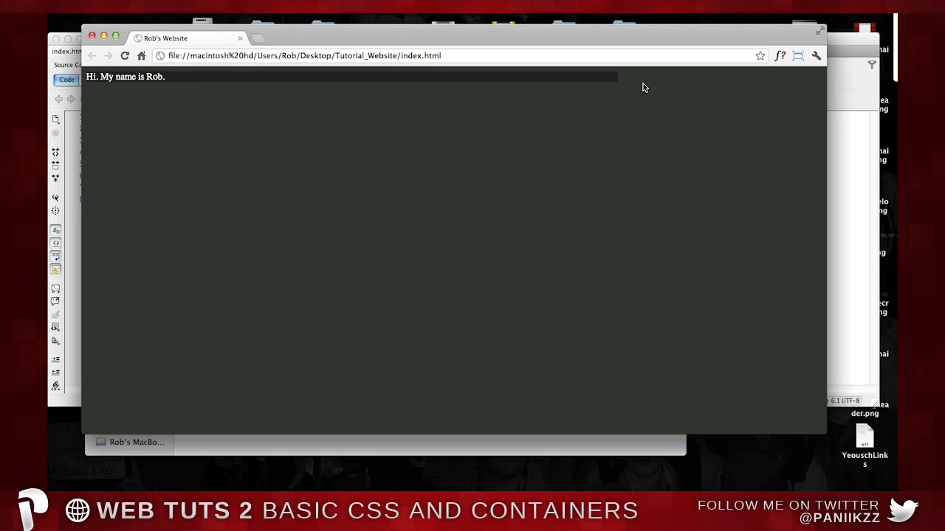
{"action": "mouse_move", "coordinate": [267, 77]}
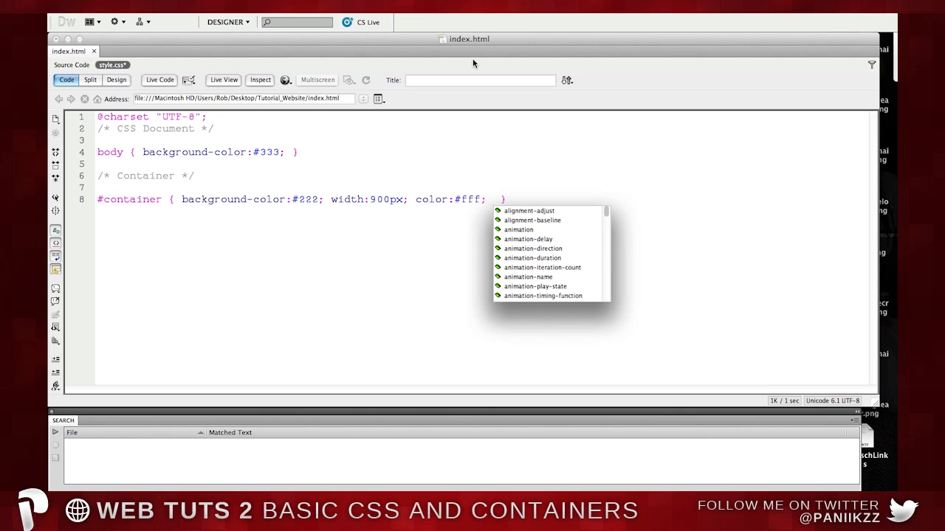
Add a margin: 0 auto declaration to #container so it centres horizontally.
{"action": "type", "text": "marign:"}
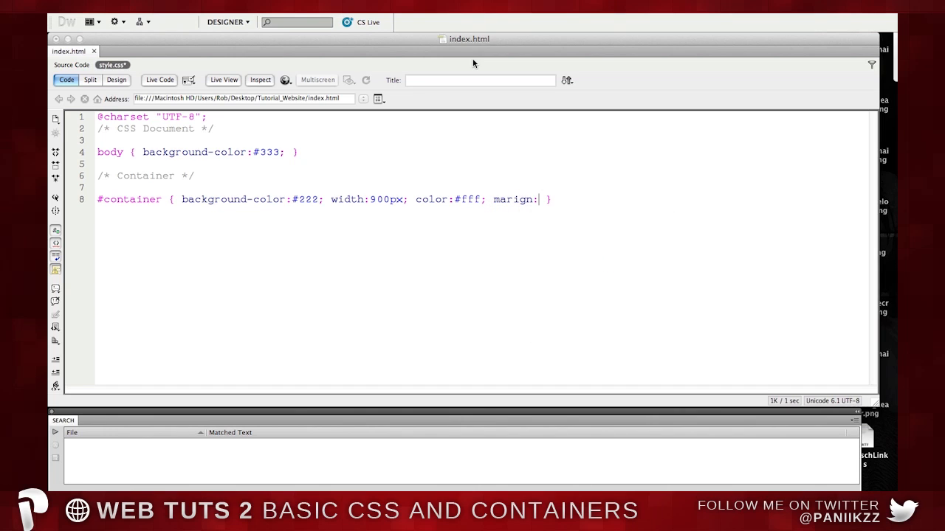
{"action": "key", "text": "Backspace"}
{"action": "type", "text": "0 "}
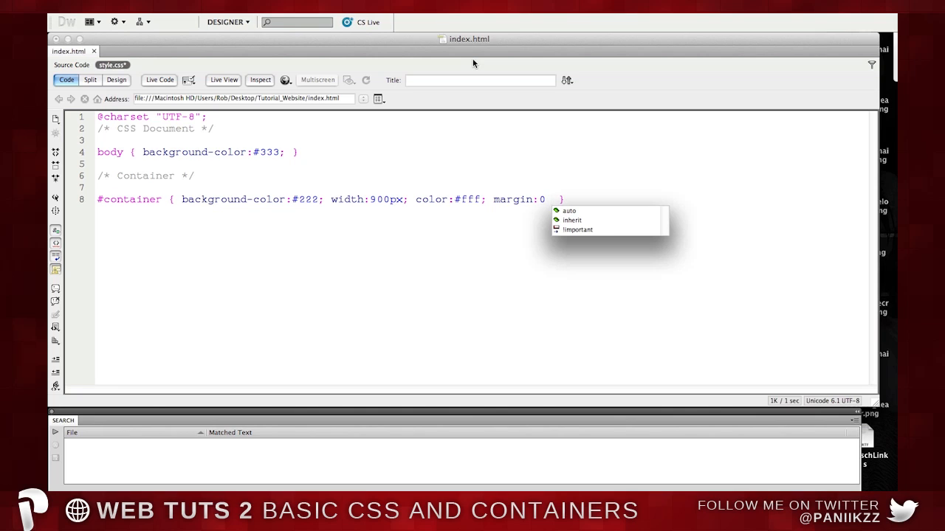
{"action": "type", "text": "auto;"}
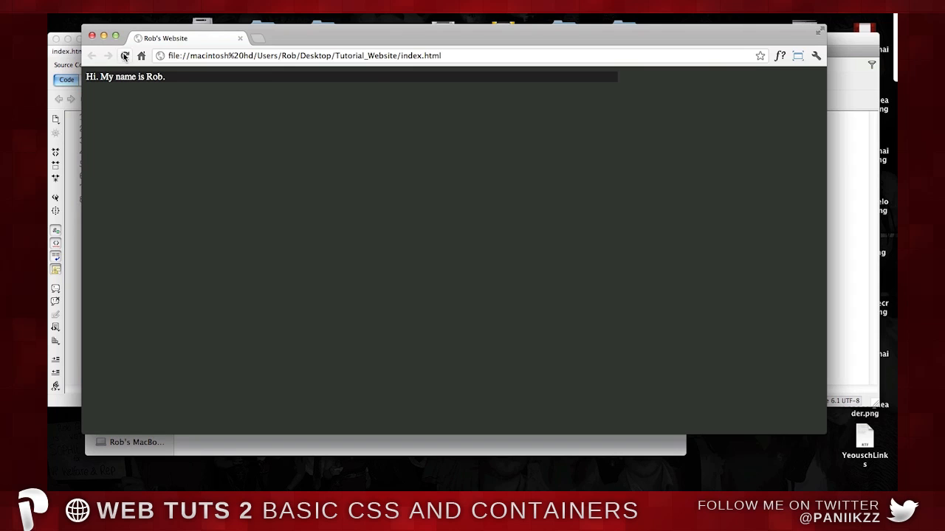
Reload index.html in Chrome to show the centred 900px dark container.
{"action": "left_click", "coordinate": [125, 55]}
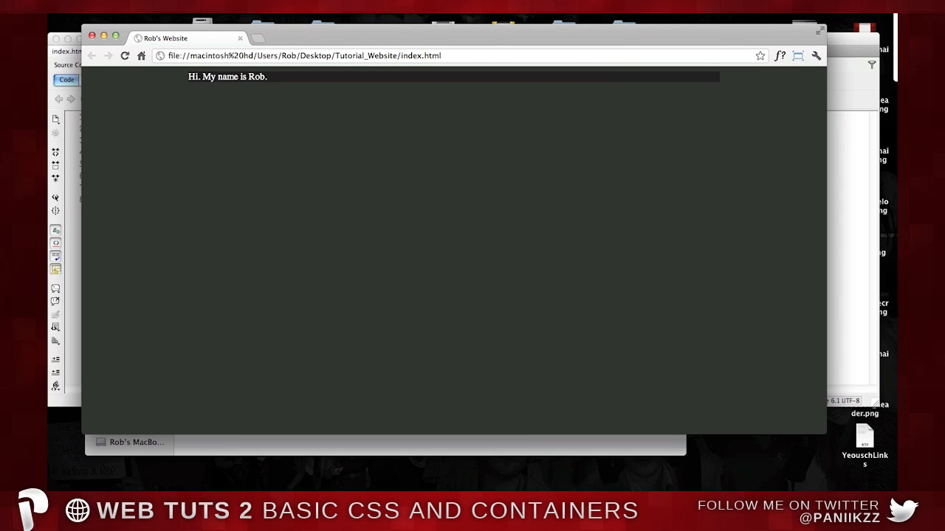
{"action": "mouse_move", "coordinate": [827, 438]}
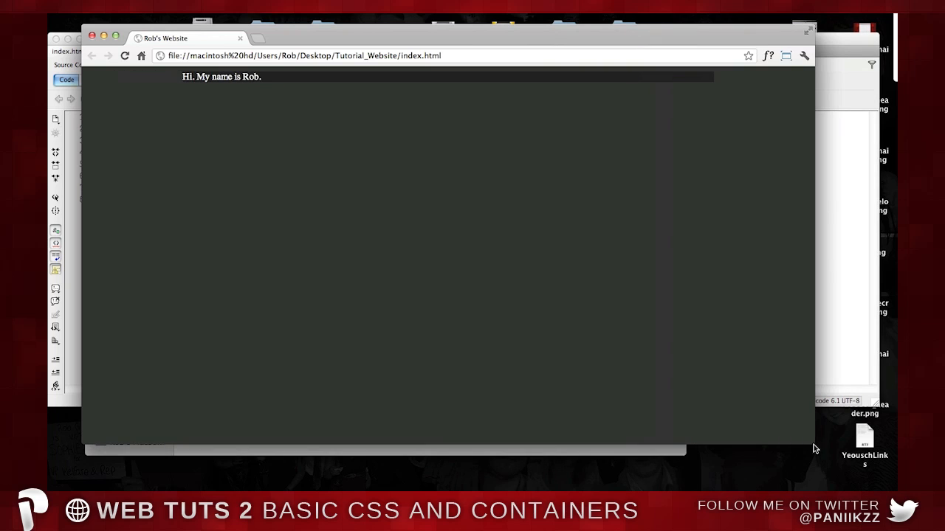
{"action": "mouse_move", "coordinate": [139, 86]}
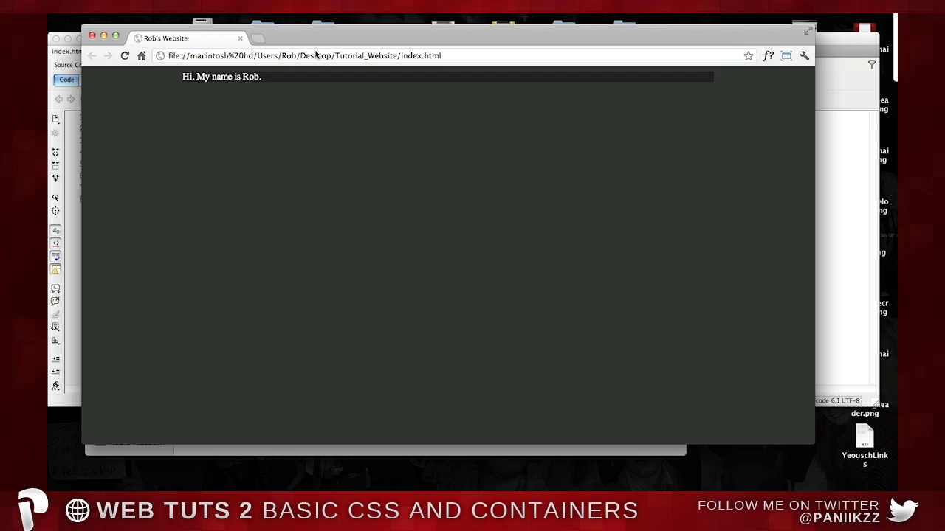
{"action": "mouse_move", "coordinate": [309, 97]}
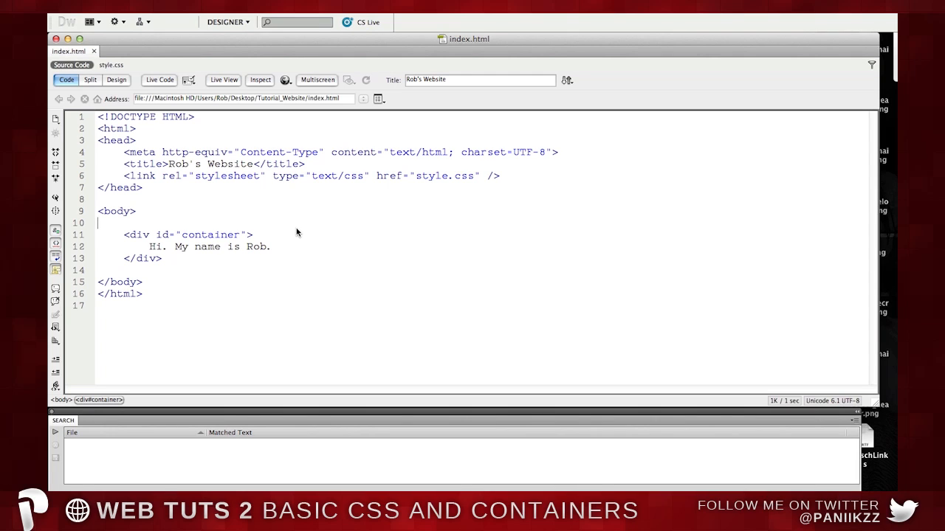
{"action": "mouse_move", "coordinate": [478, 45]}
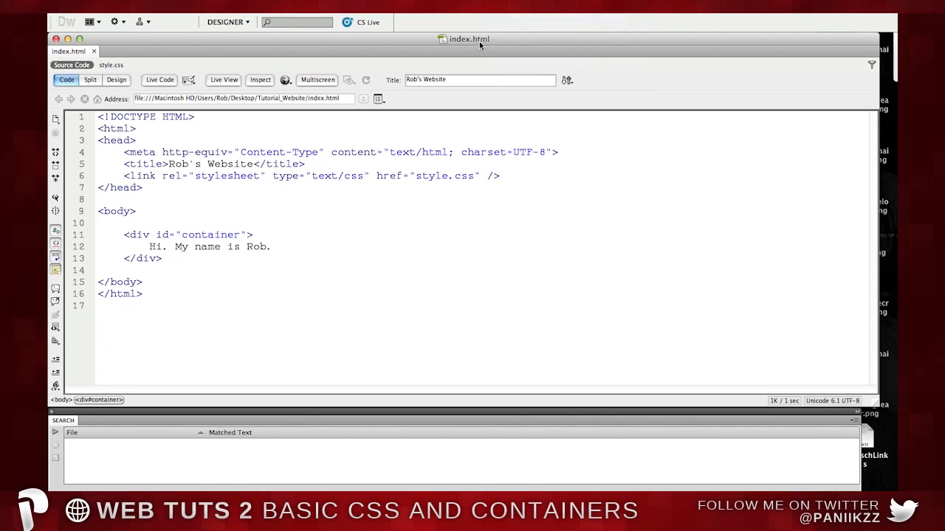
Show index.html's source and place the insertion point in the style.css link.
{"action": "left_click", "coordinate": [448, 175]}
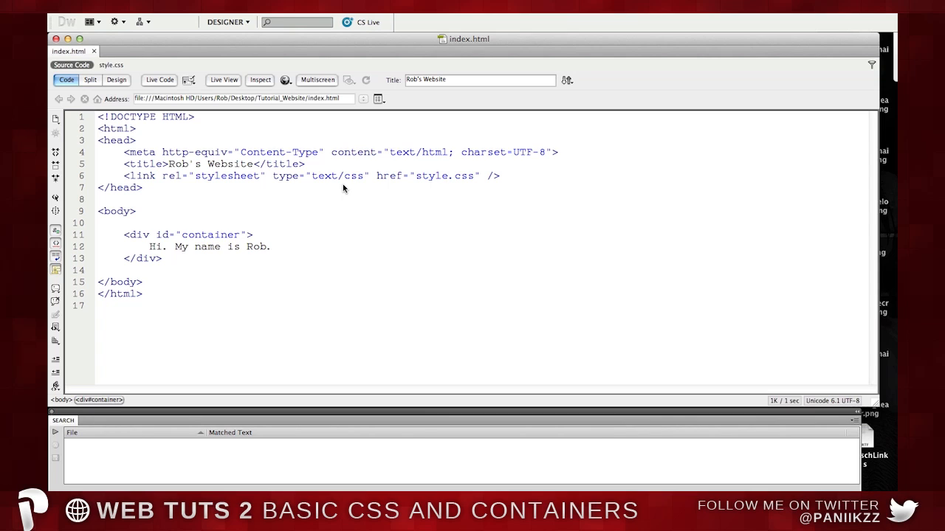
{"action": "left_click", "coordinate": [449, 175]}
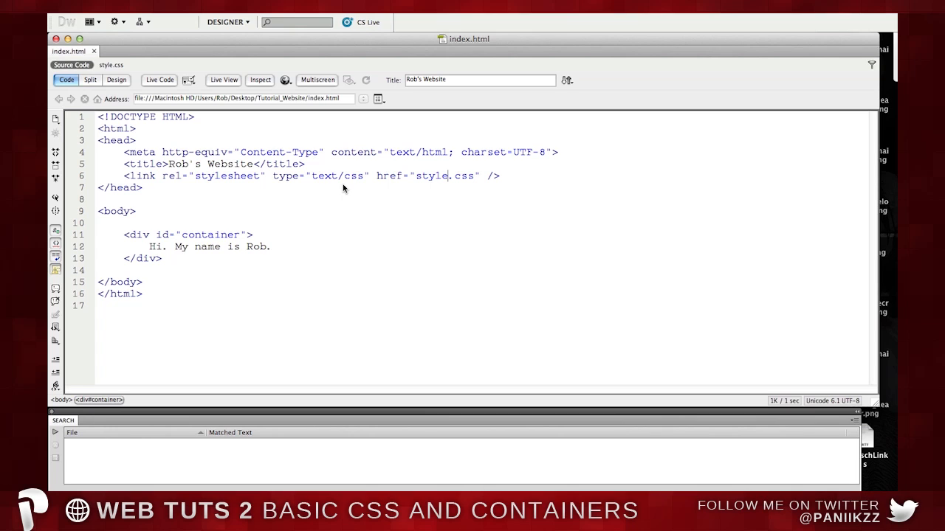